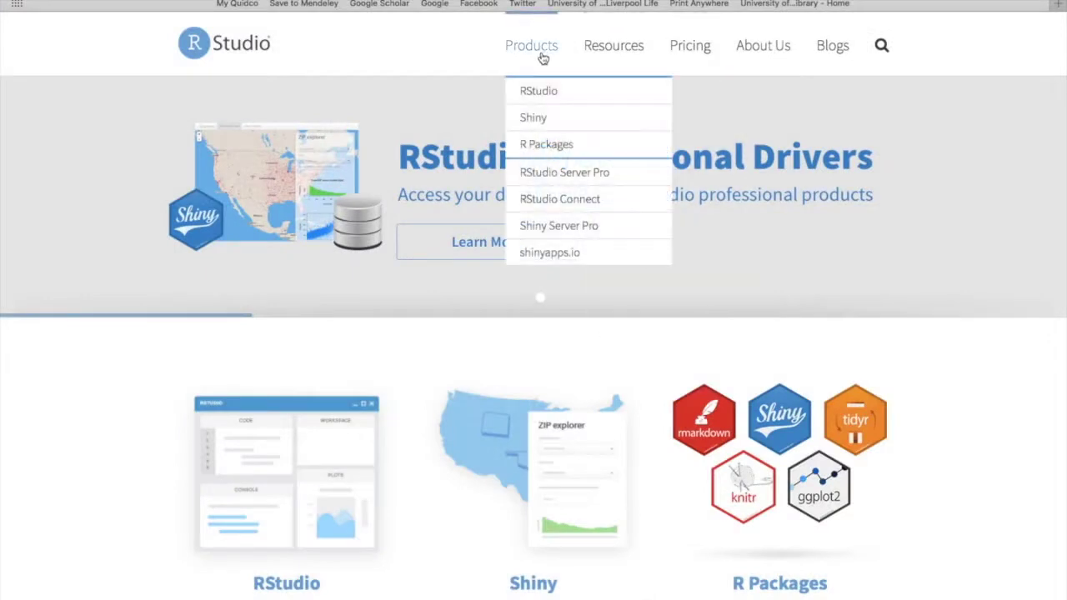
mouse_move(539, 91)
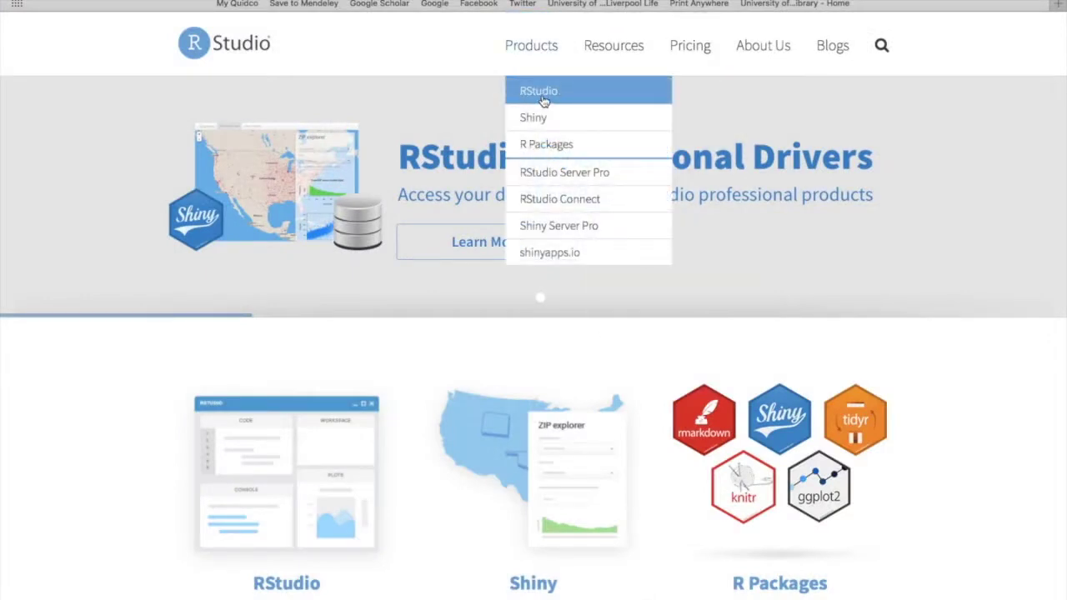
Open the RStudio Desktop Open Source download page via Products > RStudio > RStudio Desktop.
left_click(537, 90)
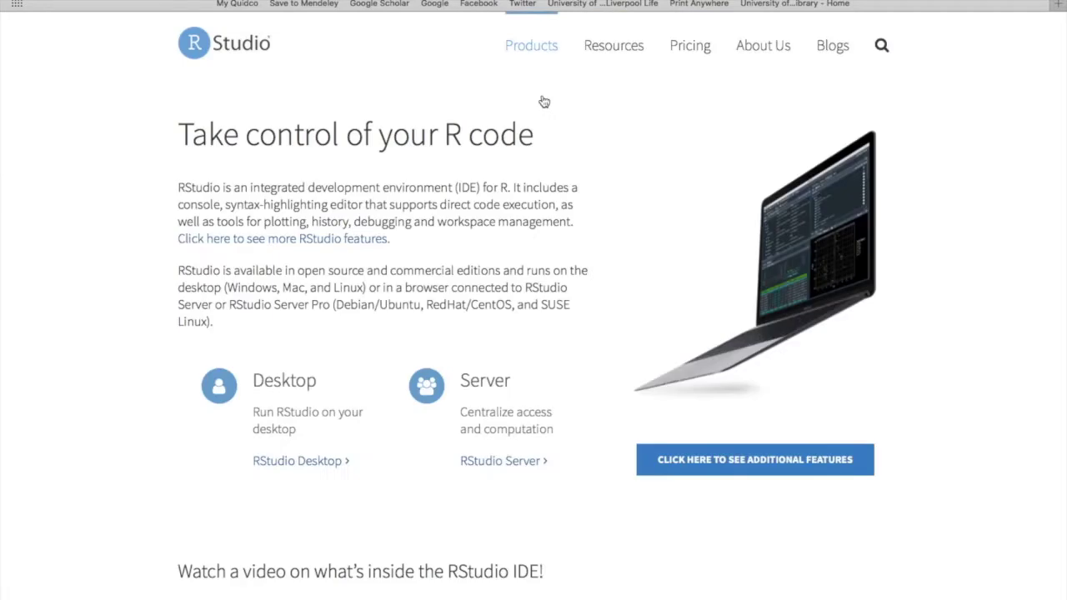
mouse_move(288, 461)
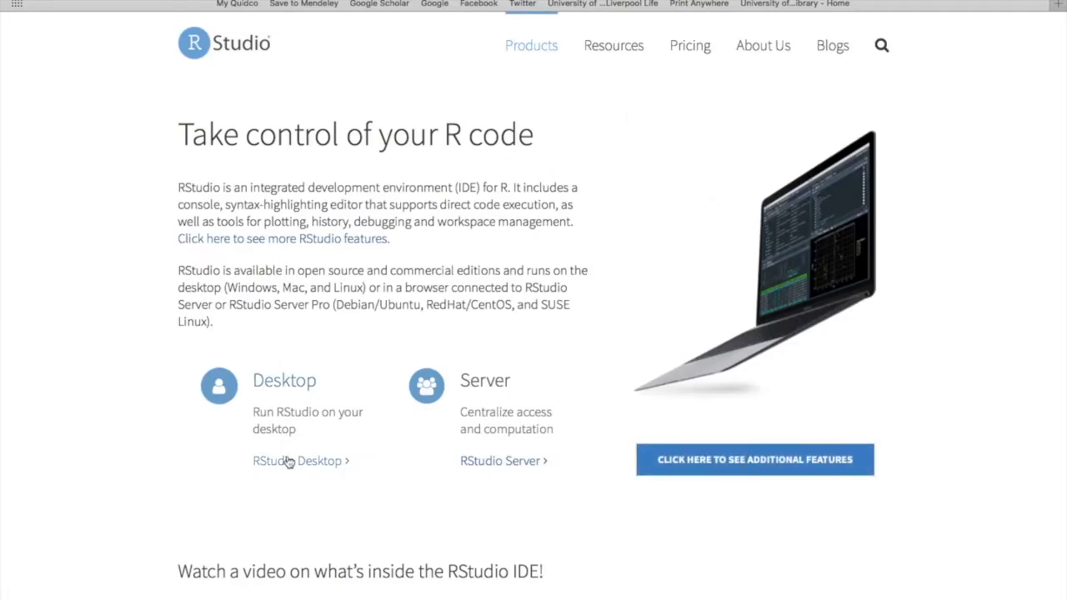
left_click(296, 460)
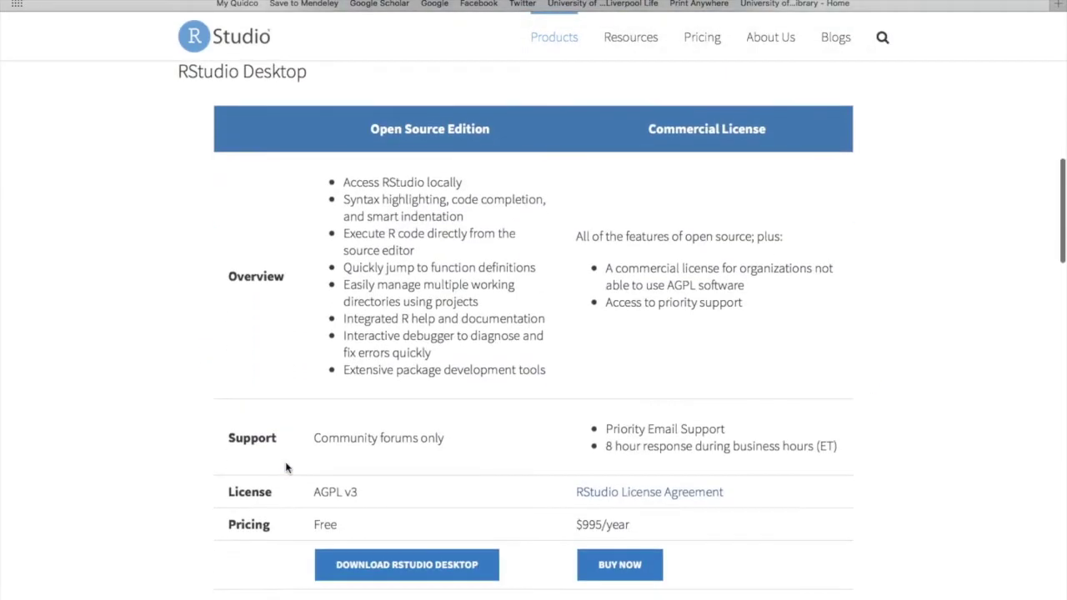
scroll("down", 3)
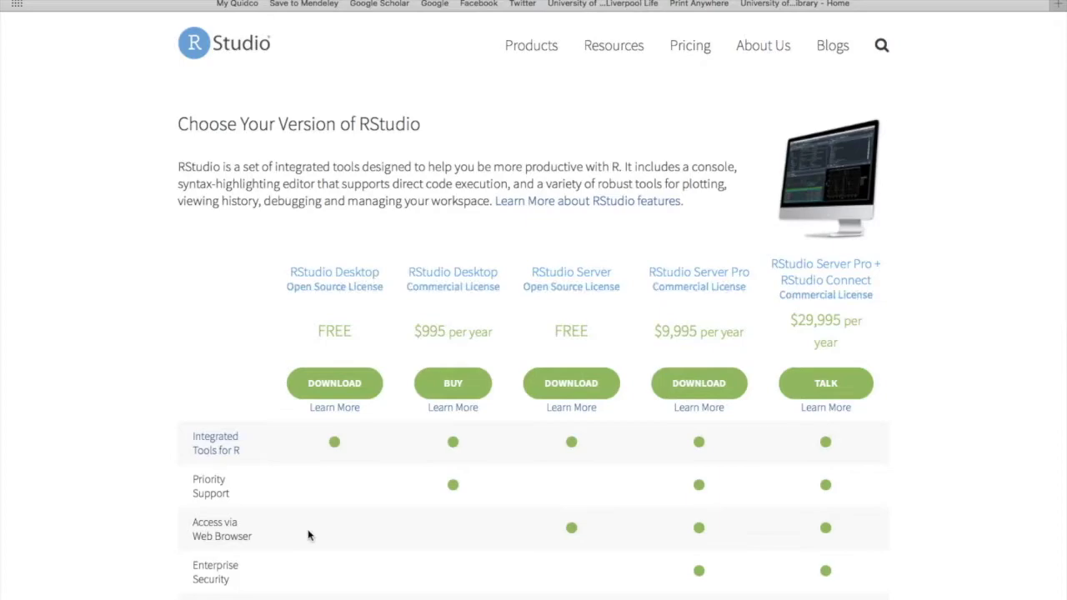
scroll("down", 3)
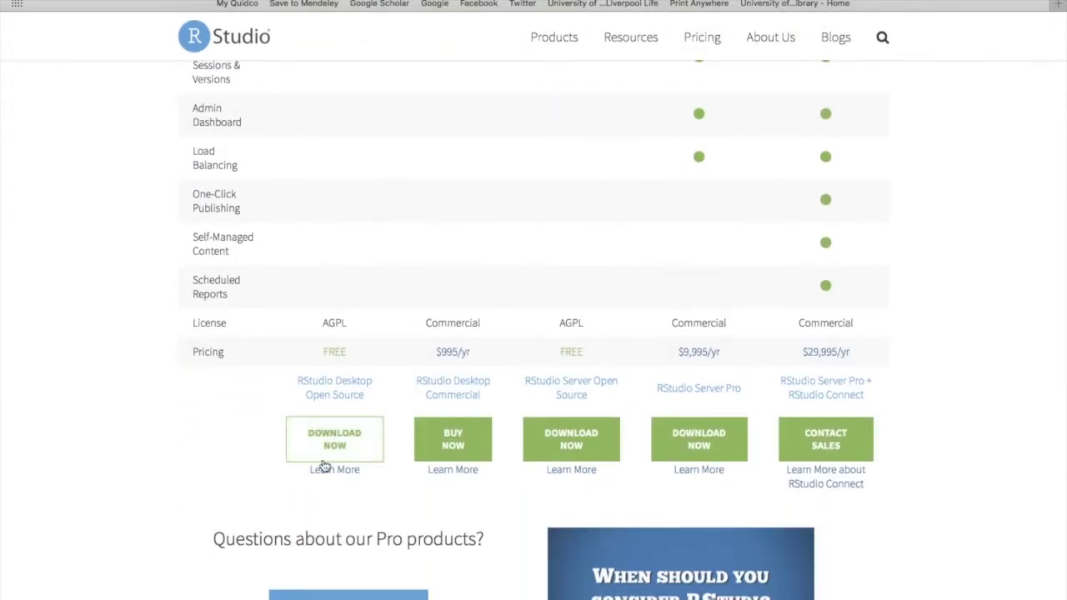
left_click(334, 439)
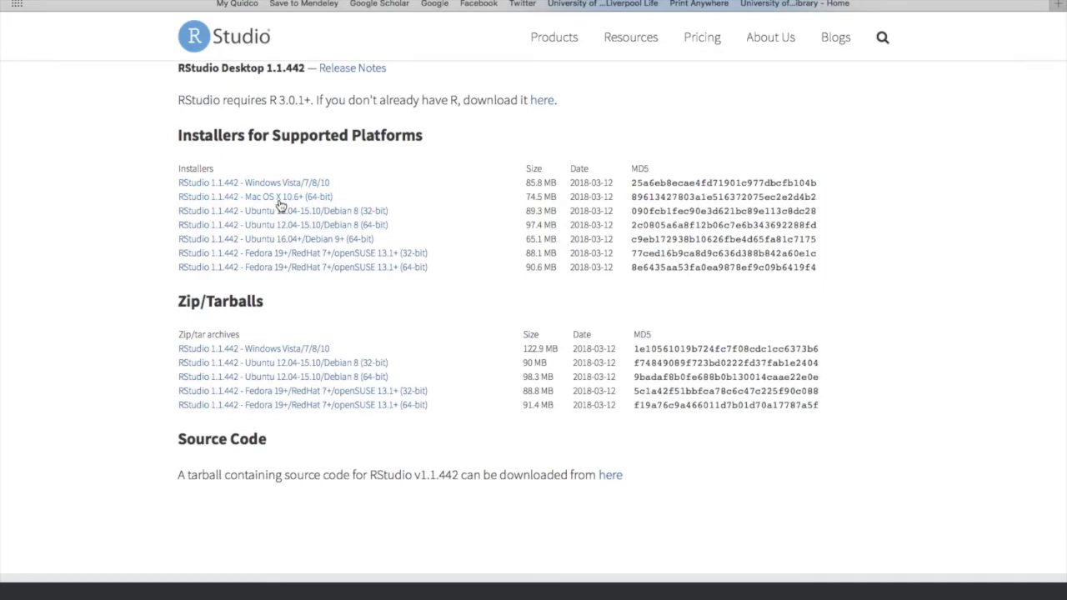
mouse_move(200, 503)
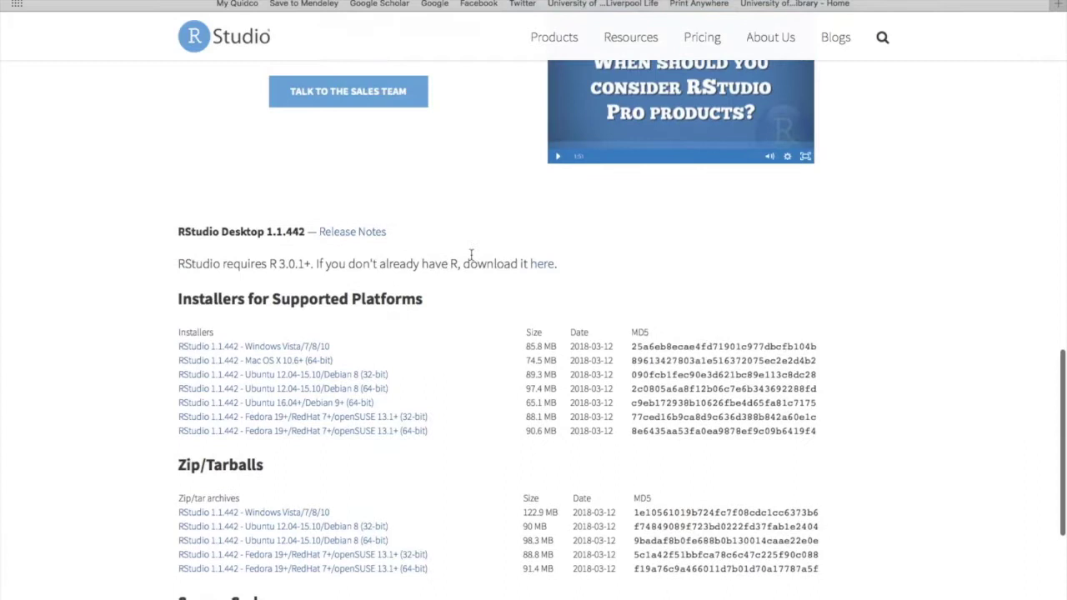
mouse_move(546, 306)
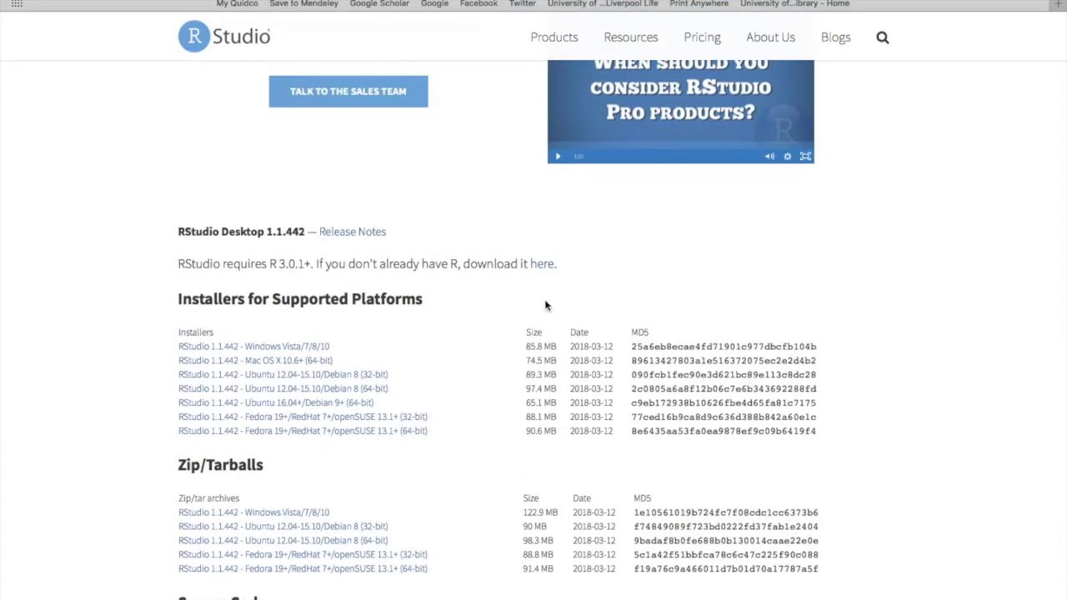
mouse_move(545, 271)
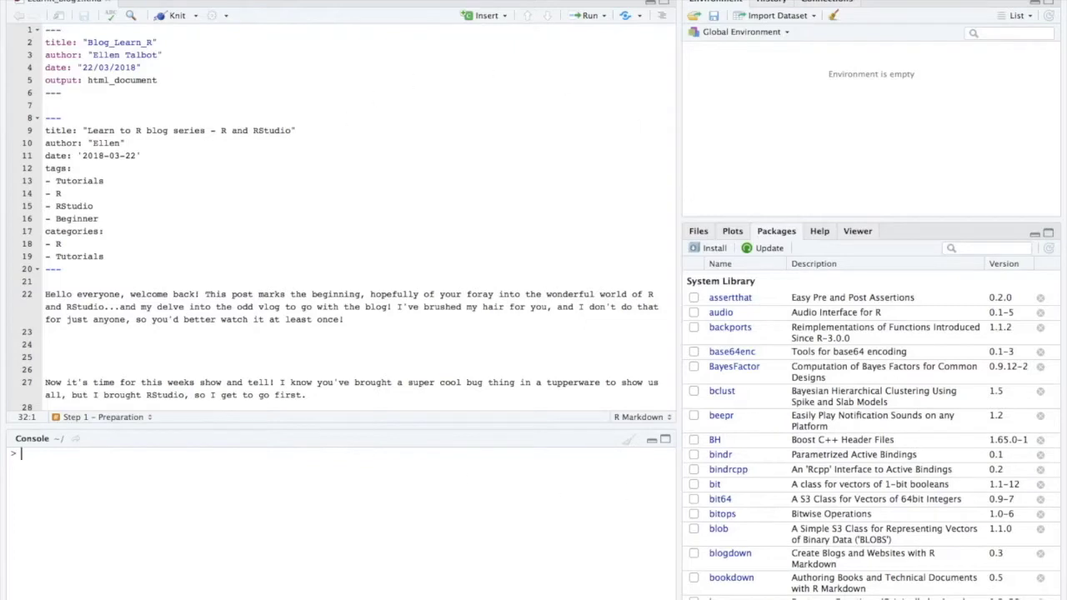
left_click(25, 7)
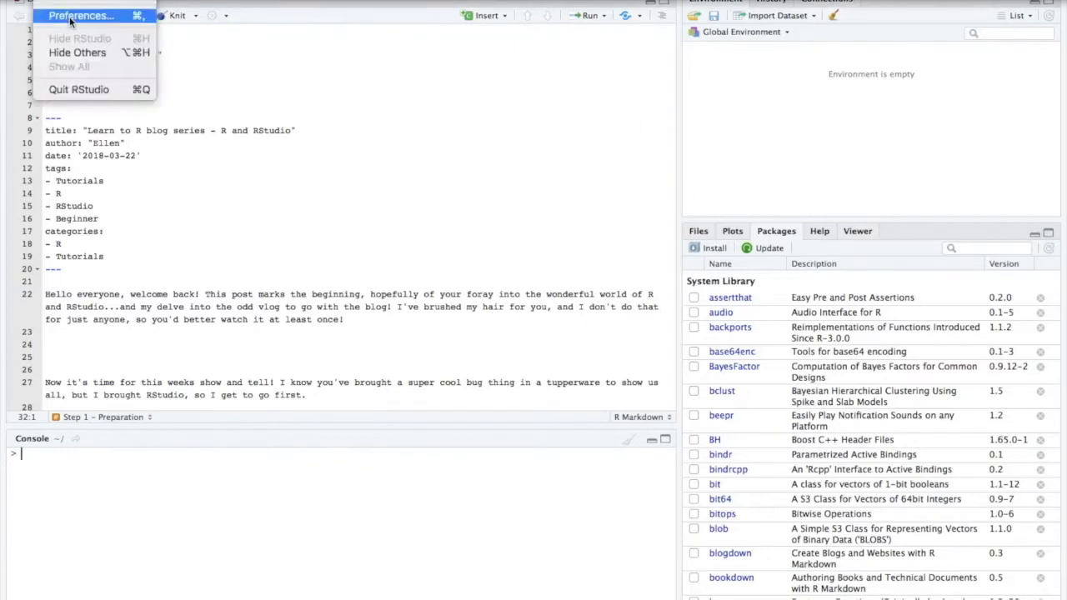
left_click(80, 15)
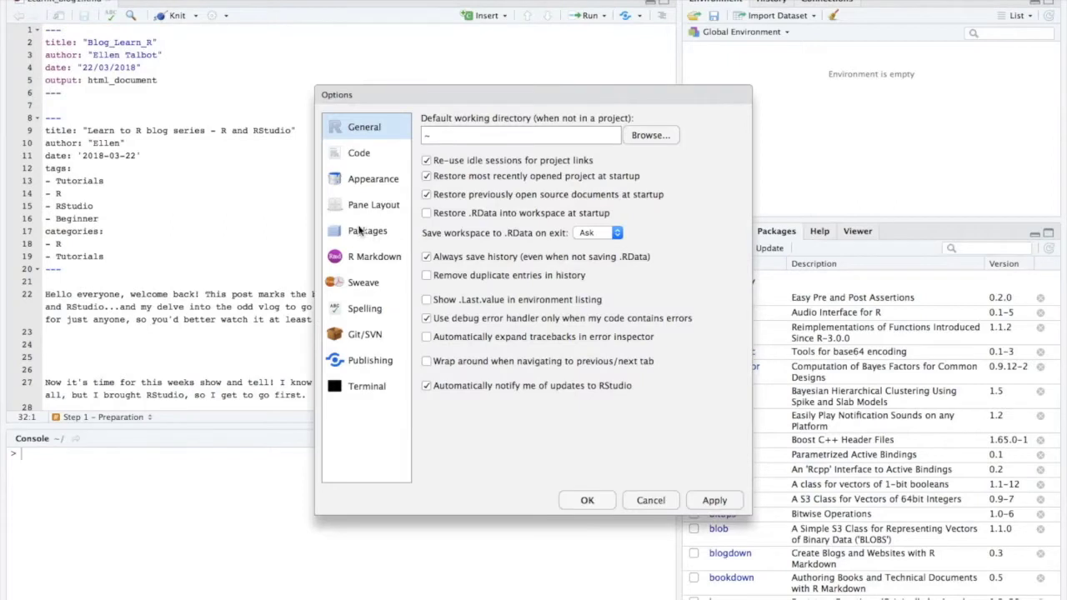
left_click(373, 178)
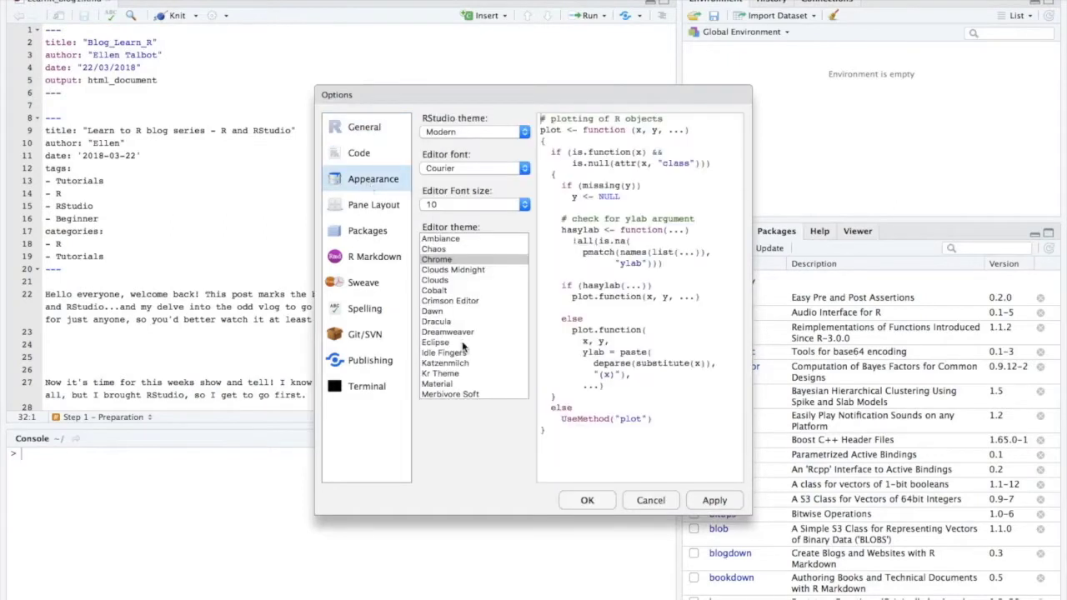
scroll("down", 3)
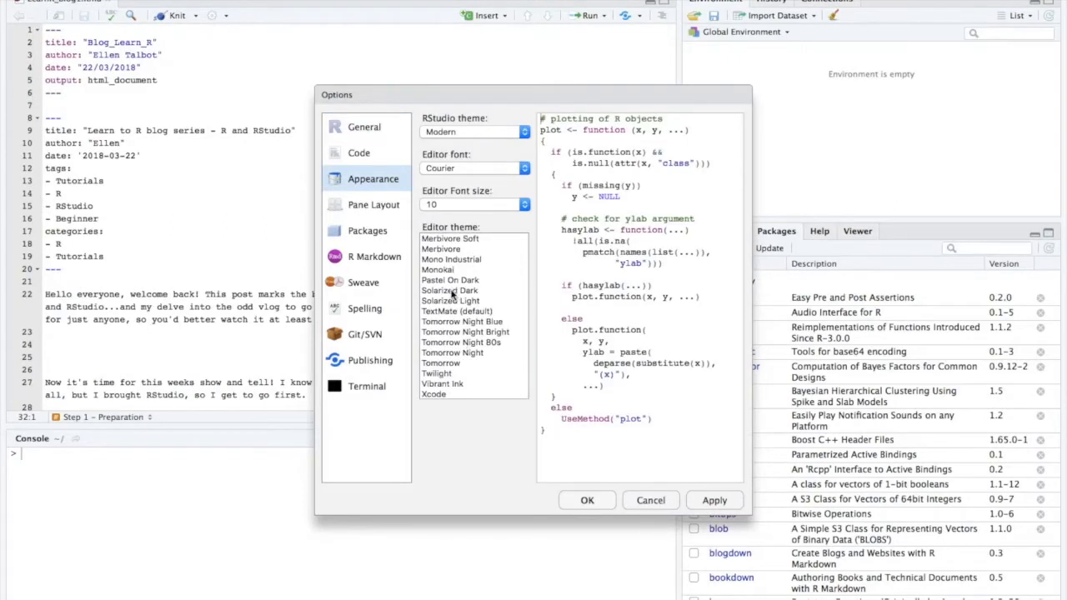
left_click(450, 300)
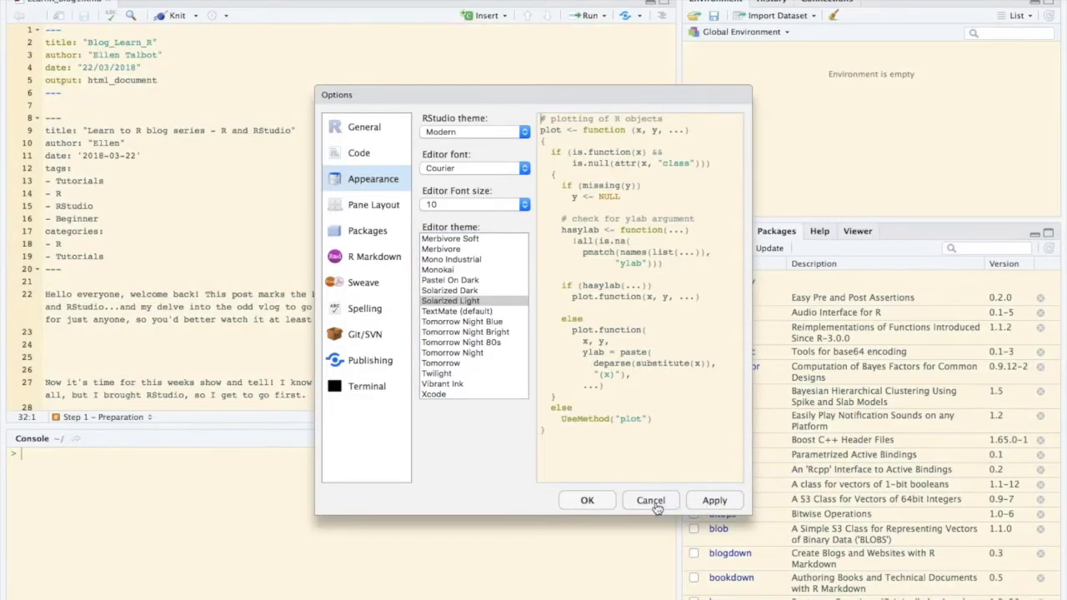
left_click(650, 500)
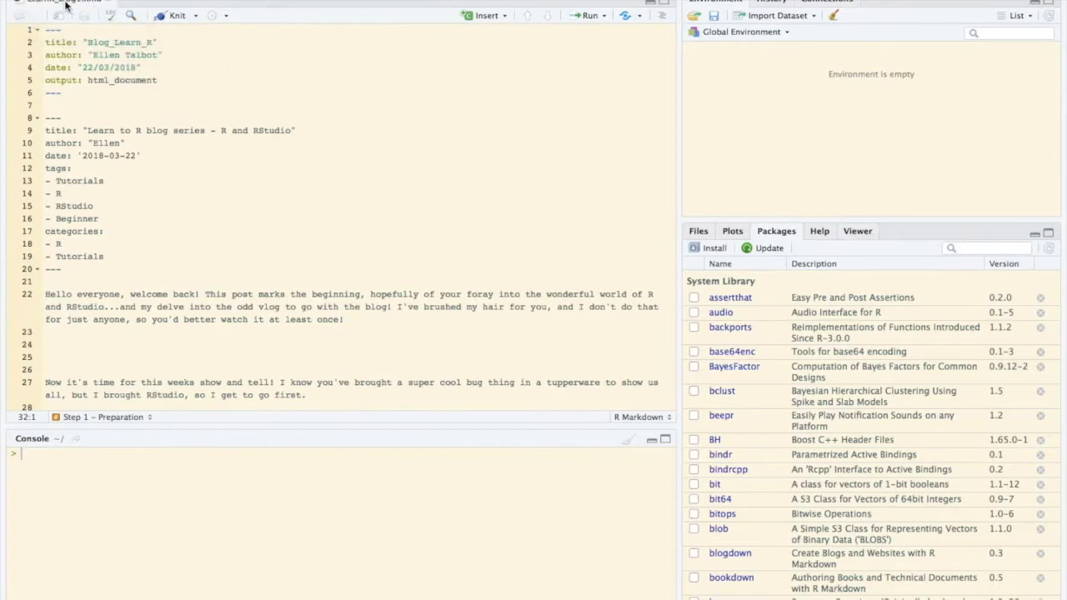
Create a new R script starting with a note line, then comment that note out with #.
left_click(13, 15)
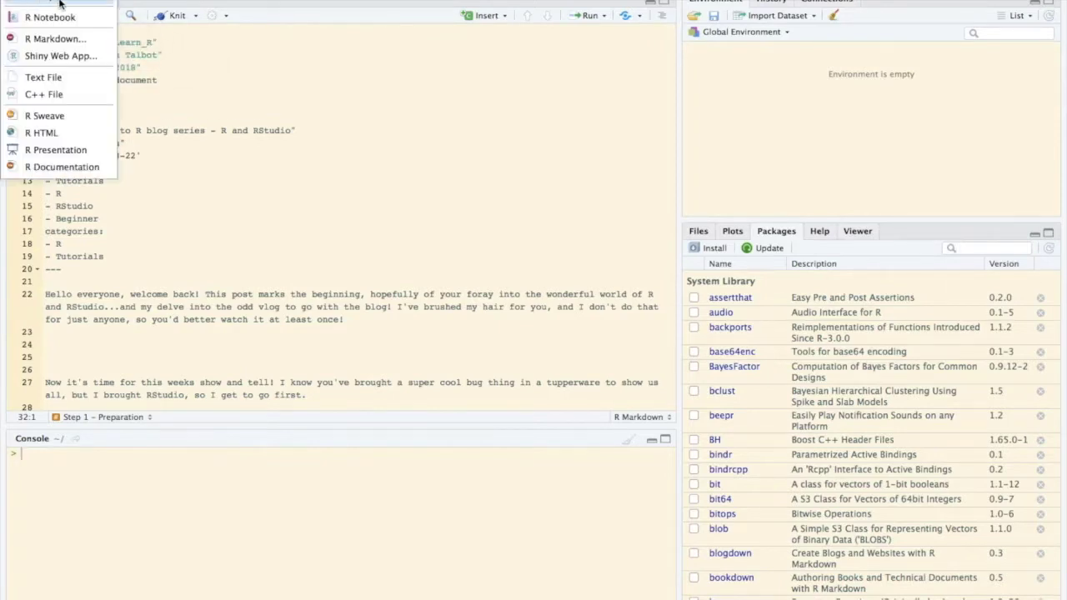
left_click(52, 17)
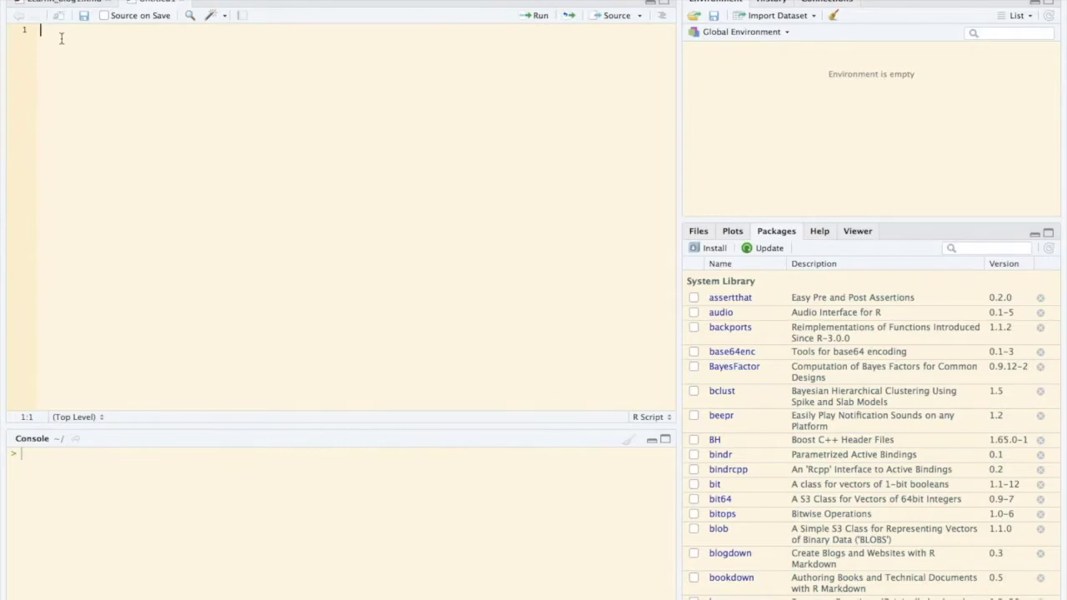
type("This is just")
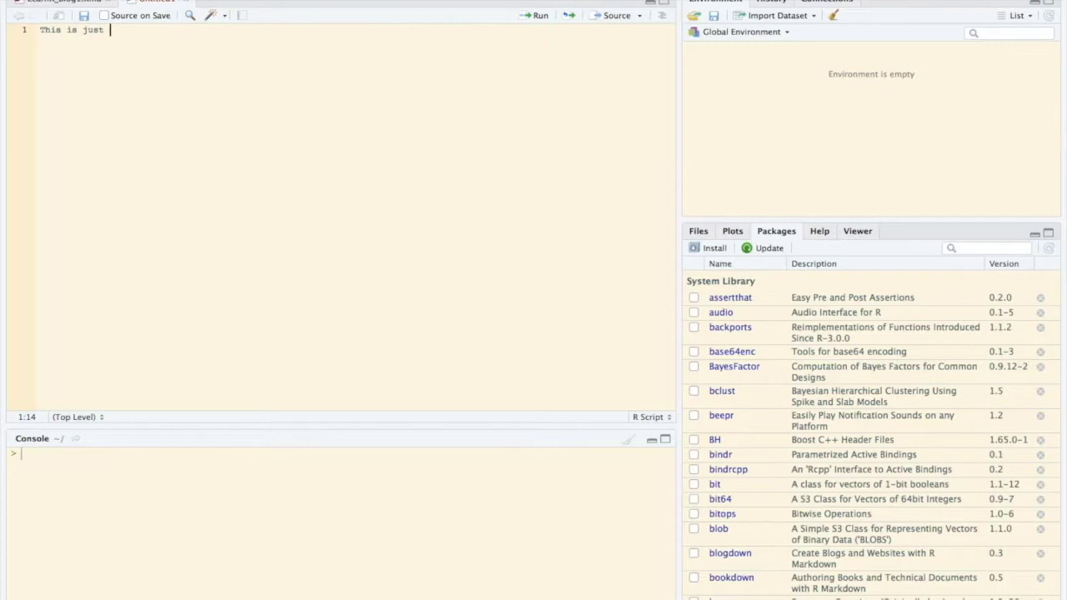
type("like taking notes!")
type("head(PlantGrowth)")
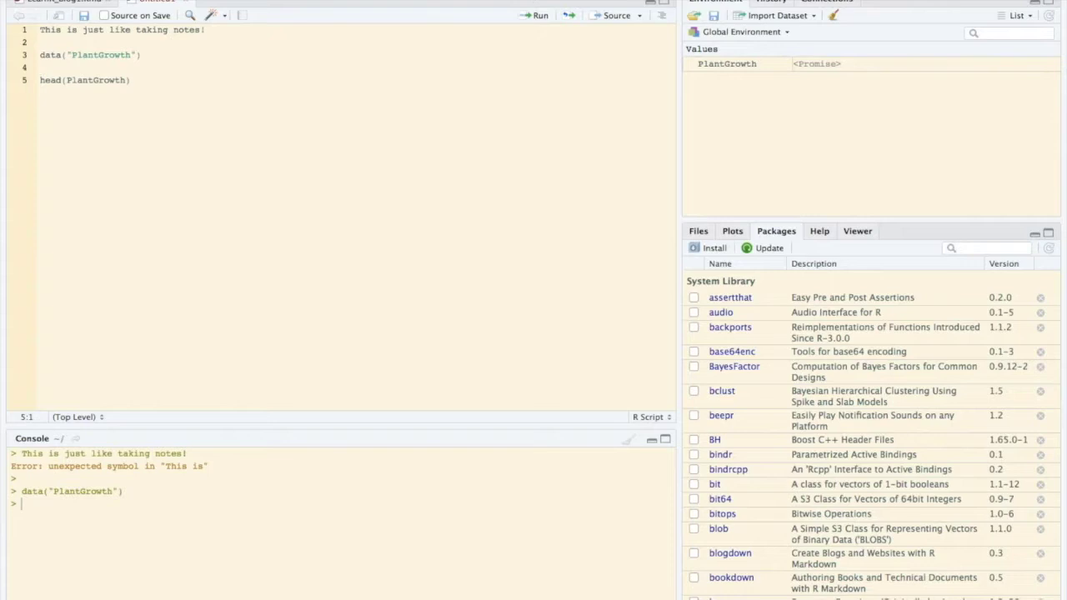
left_click(41, 29)
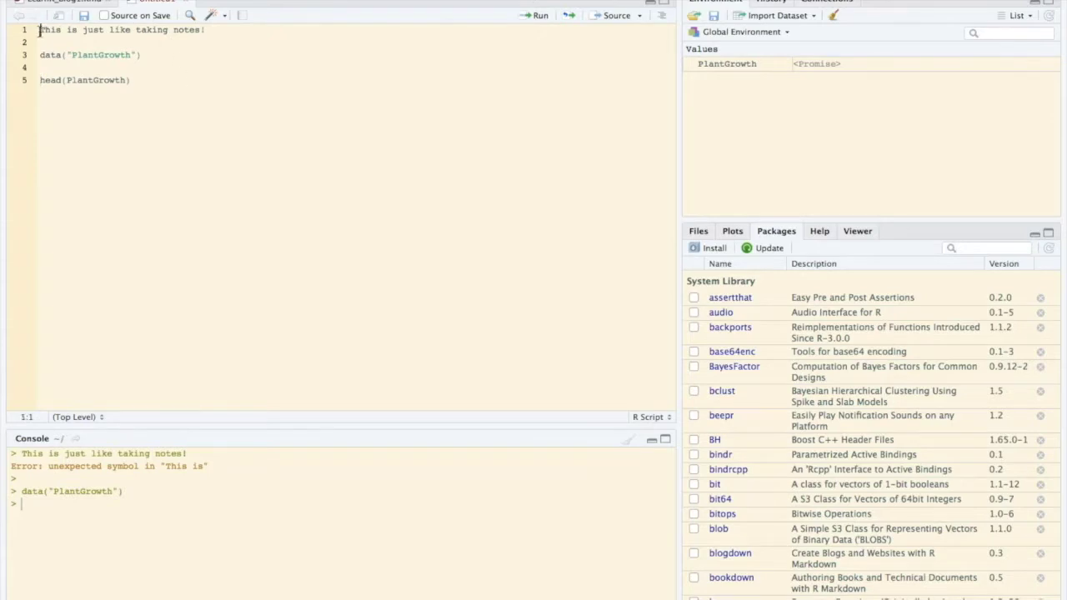
type("$")
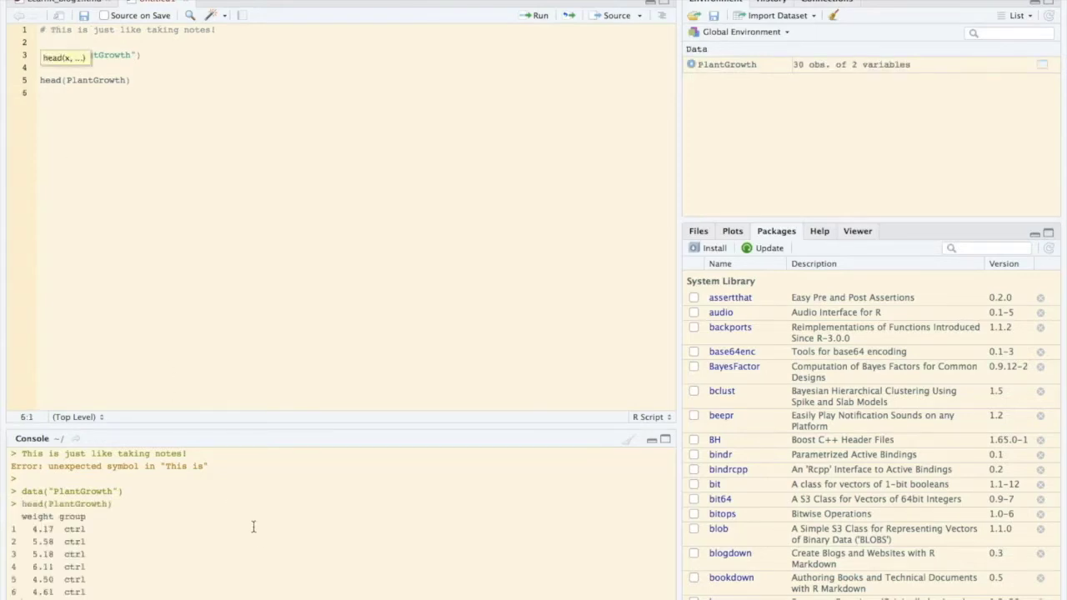
mouse_move(349, 450)
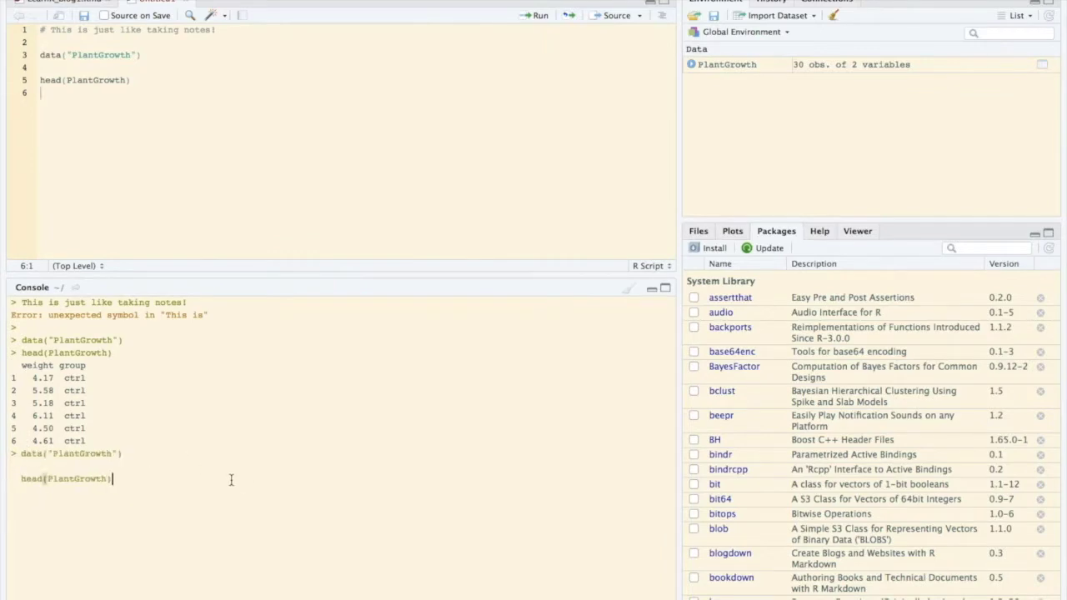
mouse_move(224, 400)
type("data")
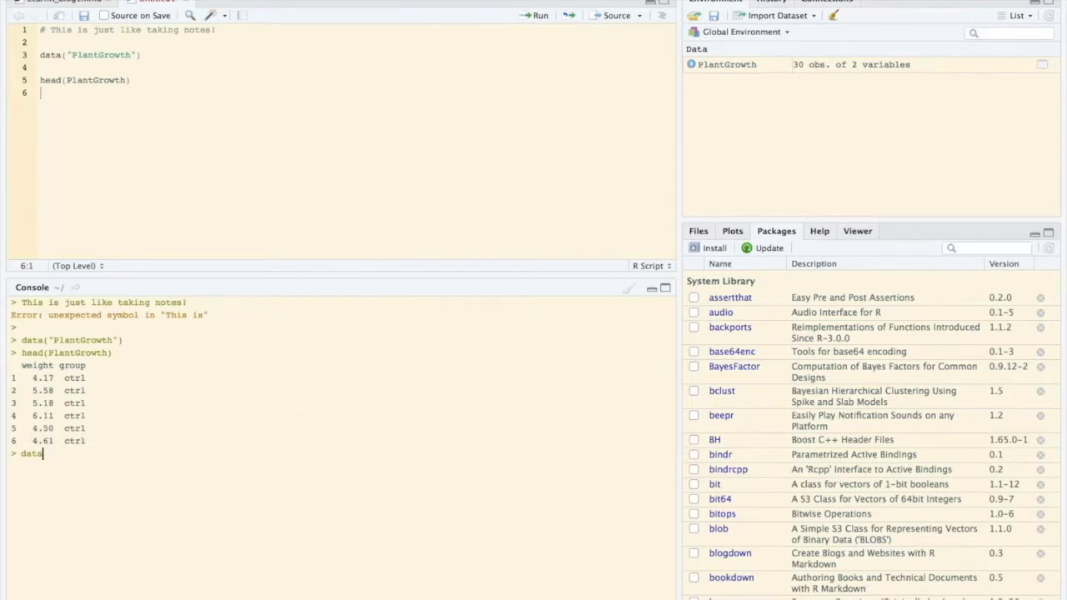
Run tail(PlantGrowth) and head(PlantGrowth) in the console, then return to the blog post.
type("head")
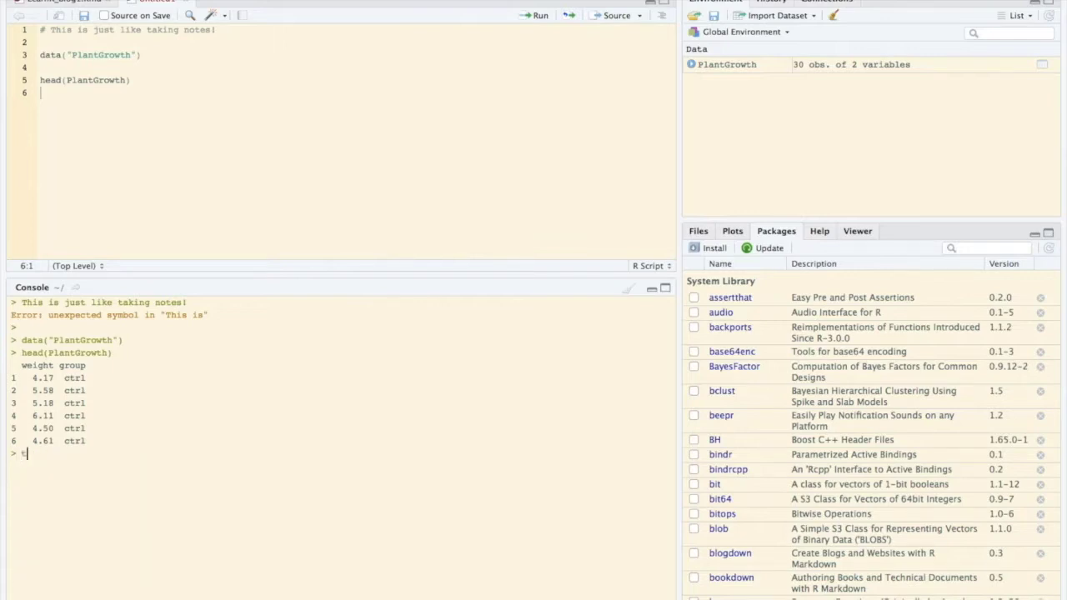
type("tail(P")
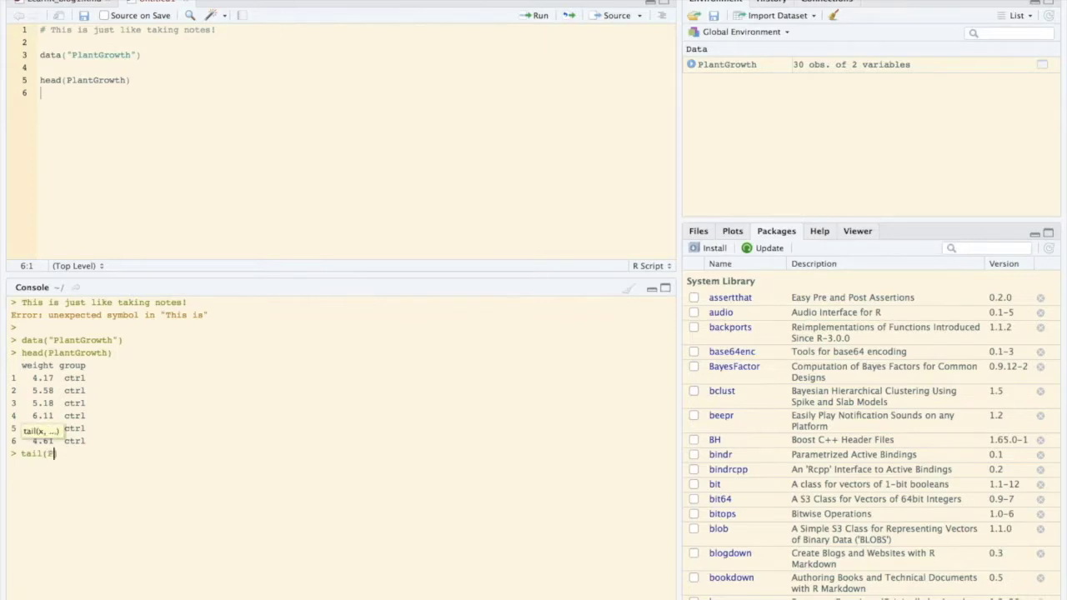
type("lantgrowth")
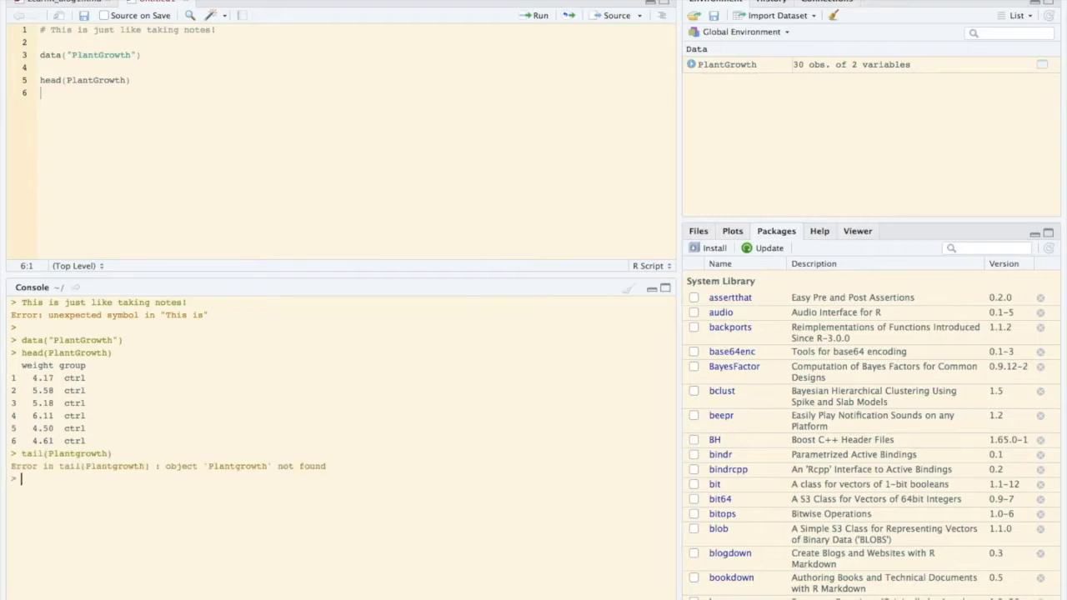
mouse_move(238, 467)
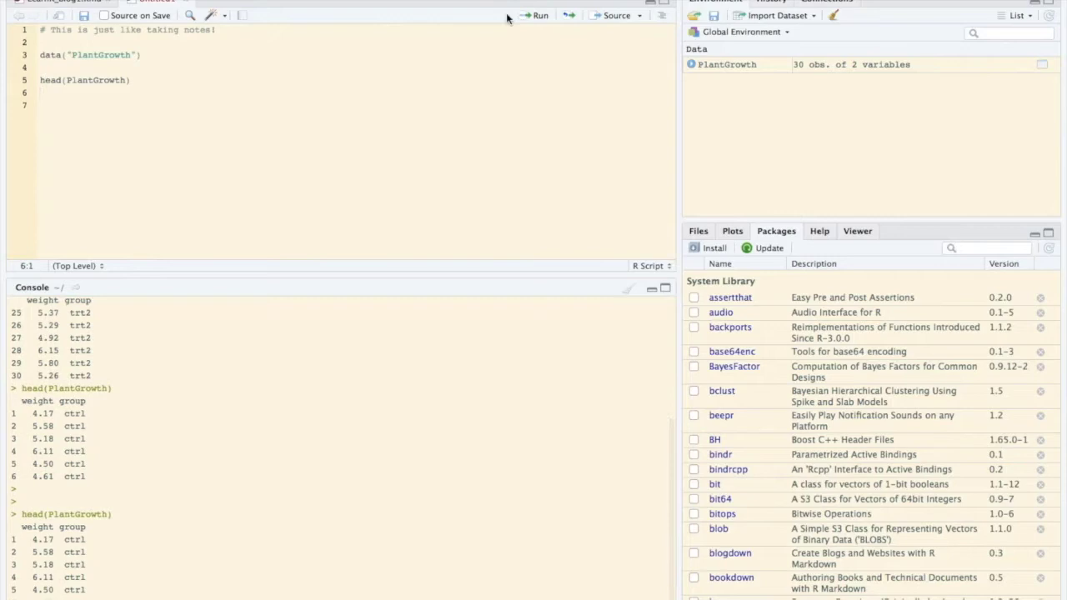
left_click(98, 80)
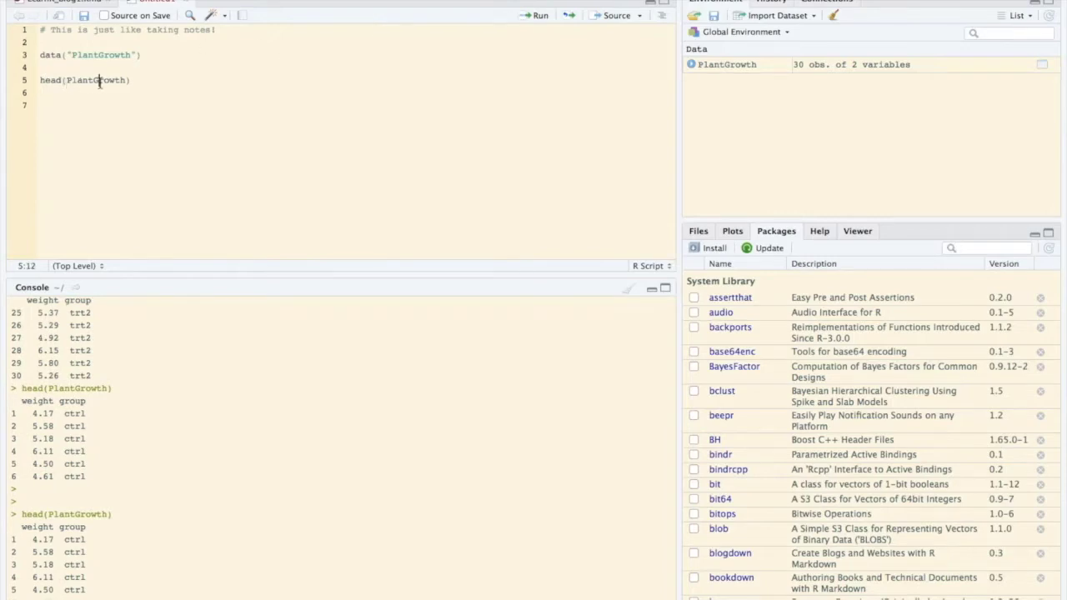
left_click(537, 15)
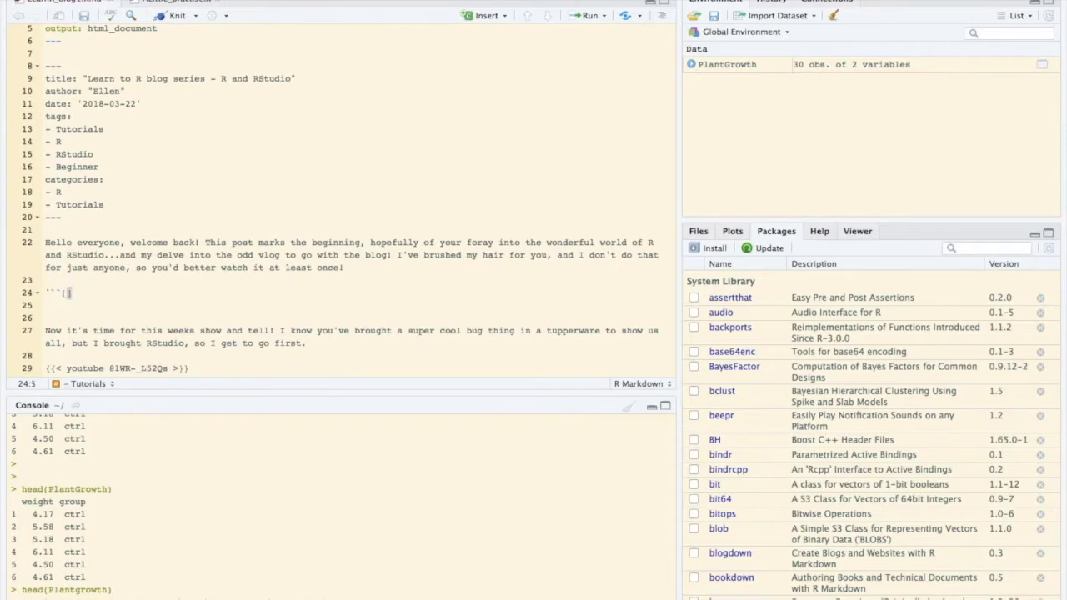
Insert an R chunk labelled 'don't forget to delete this!' with head(PlantGrowth) and run it inline.
type("r")
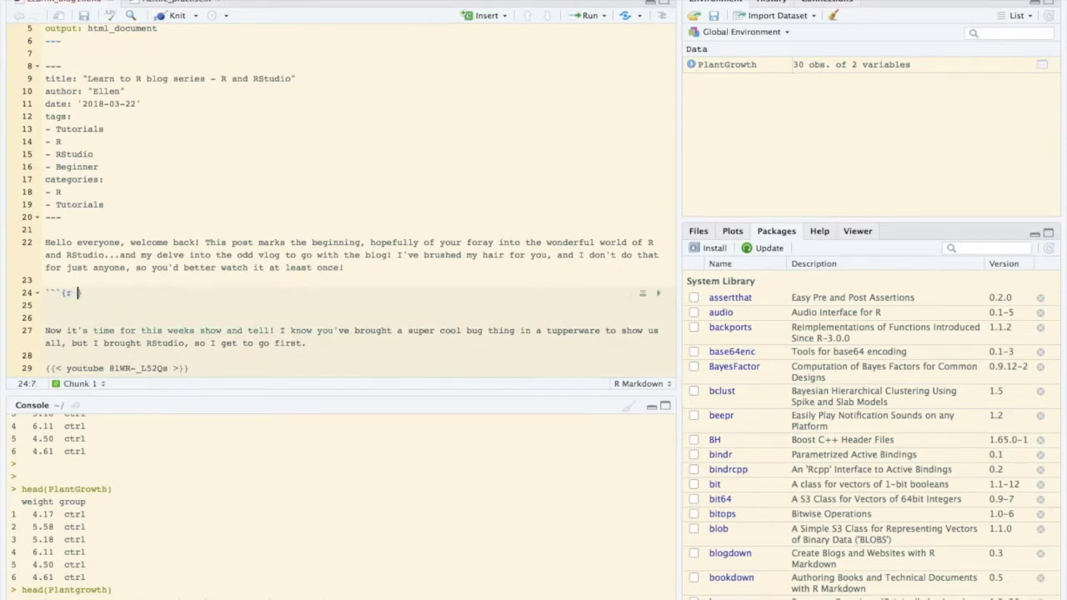
type("don'")
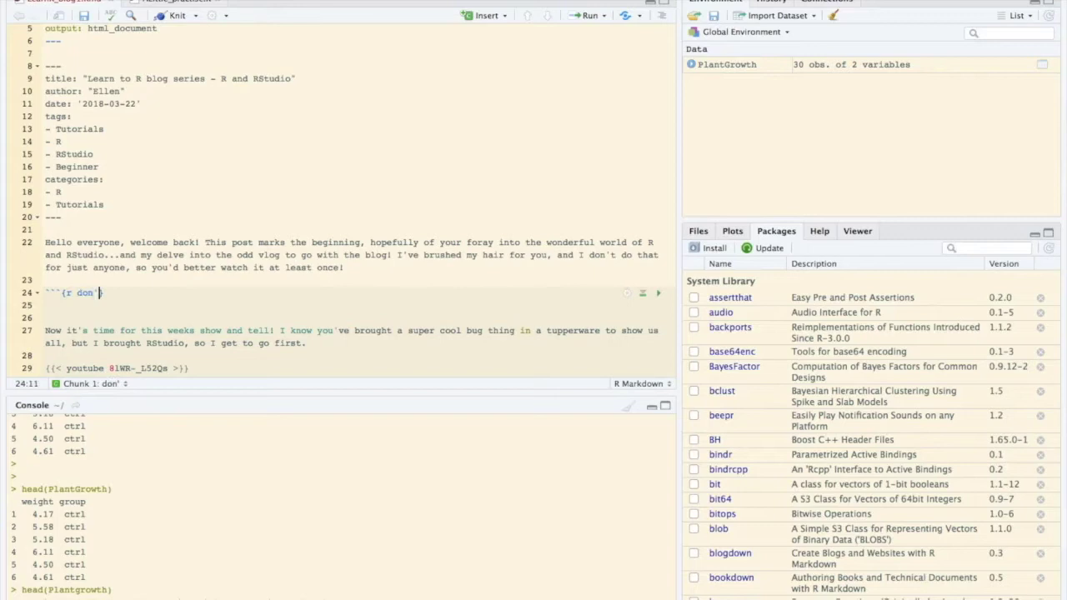
type("forget to delete")
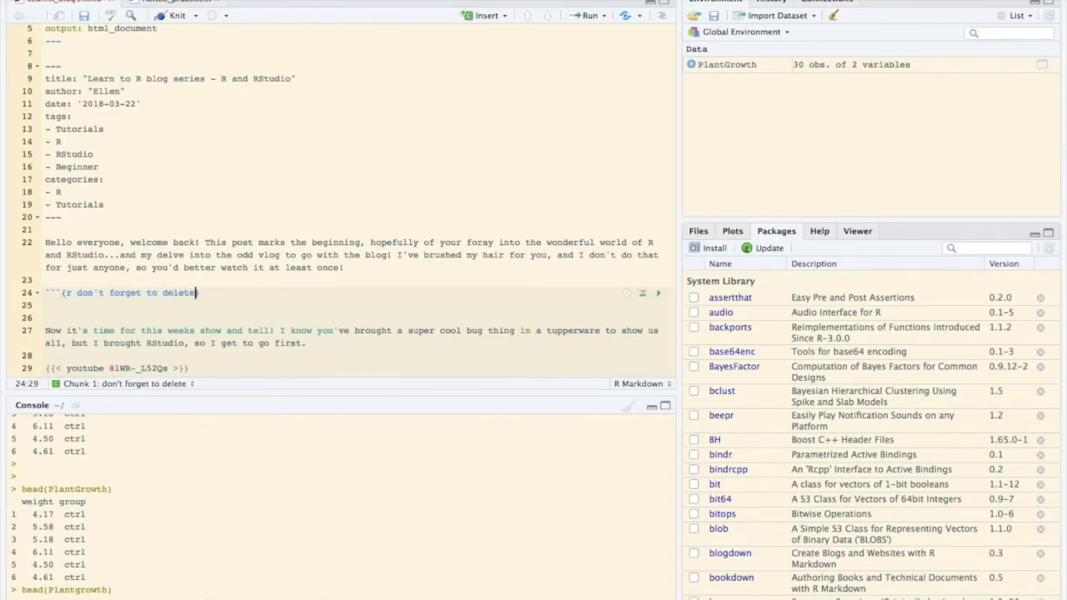
type("this!}")
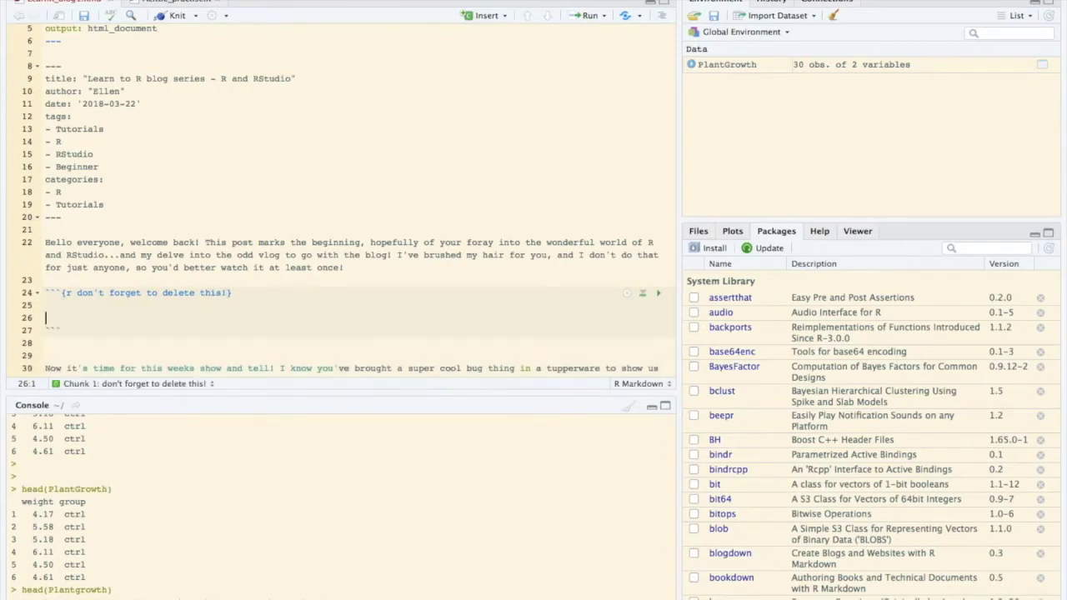
type("data(\"PlantGrowth\")")
type("head(PlantGrowth)")
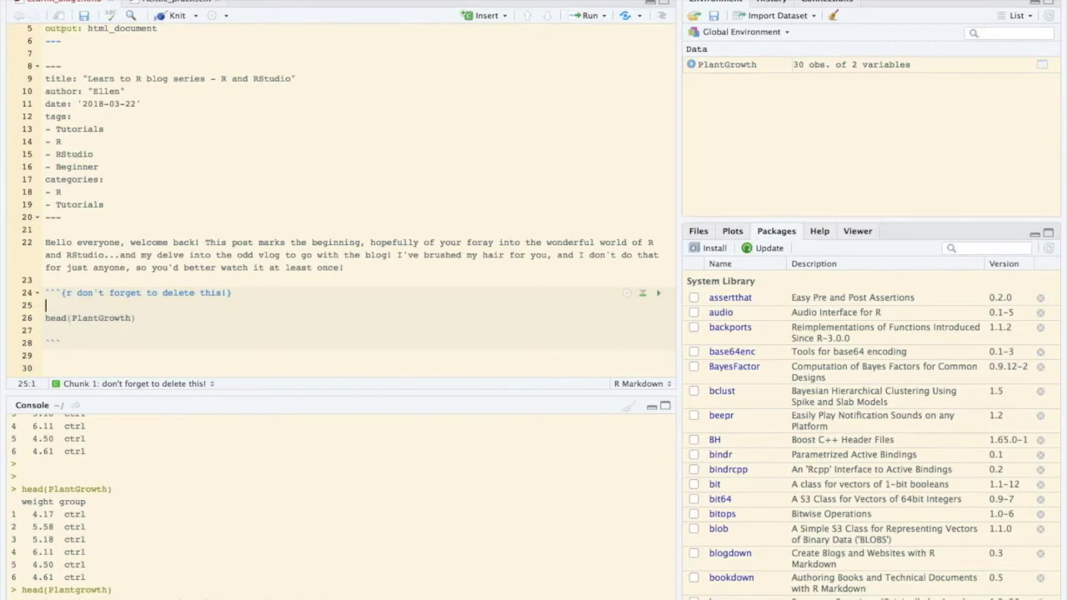
scroll("down", 3)
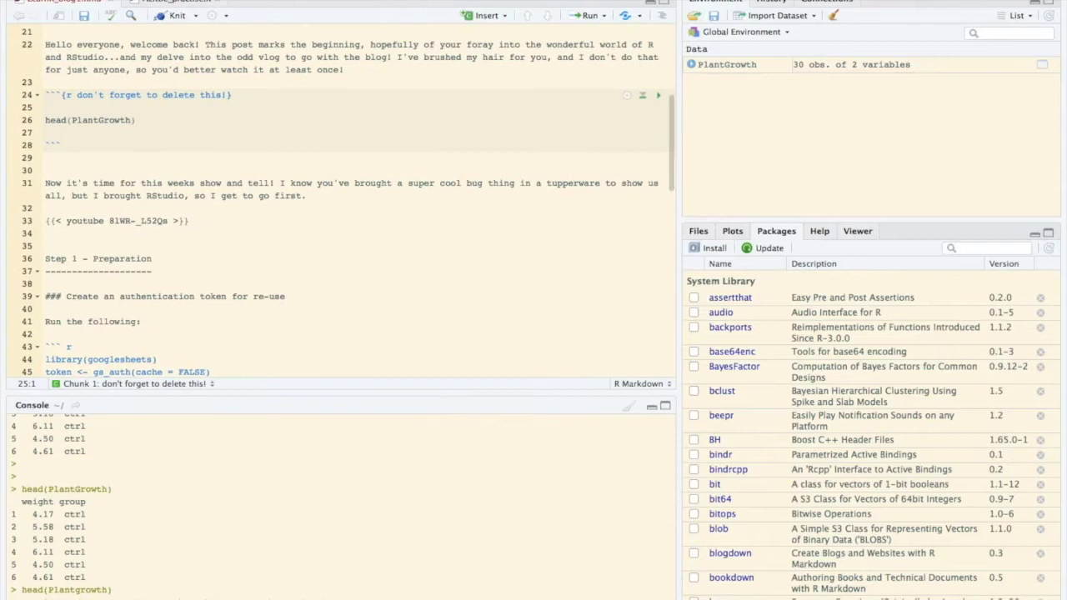
left_click(659, 94)
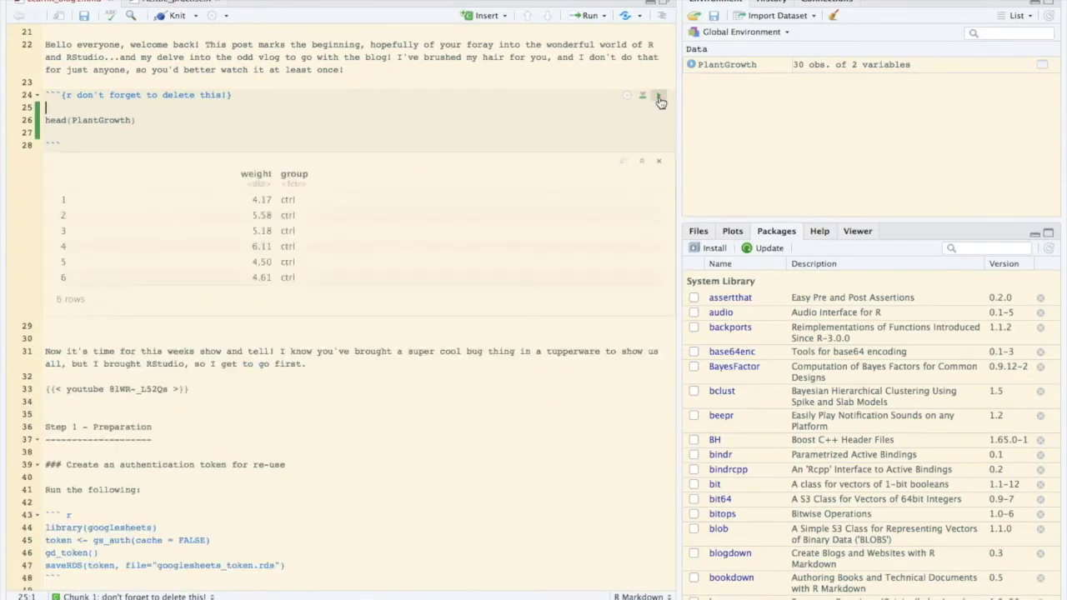
mouse_move(235, 225)
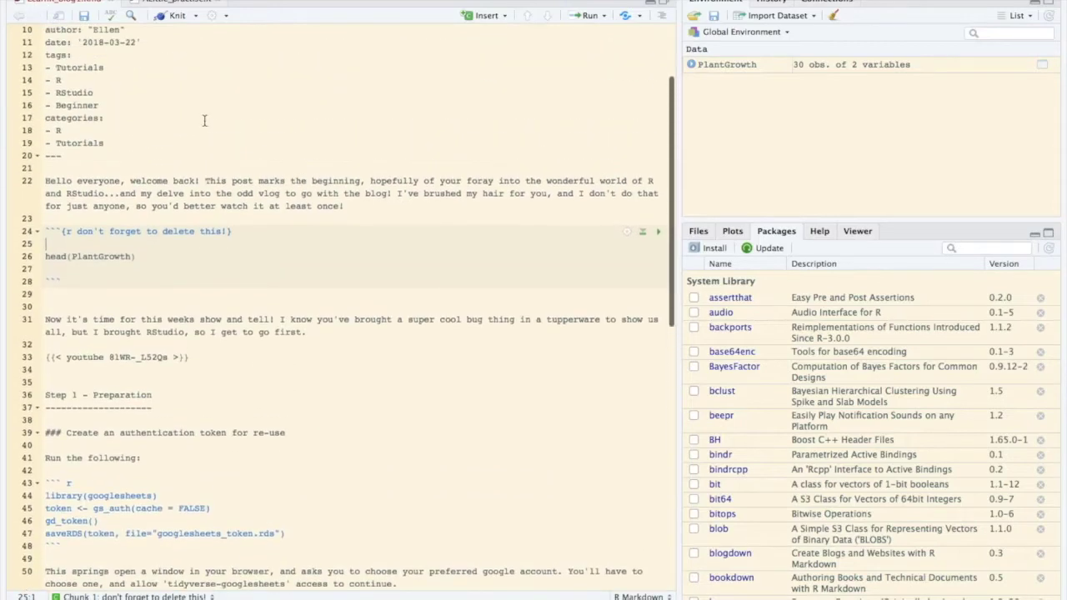
scroll("up", 3)
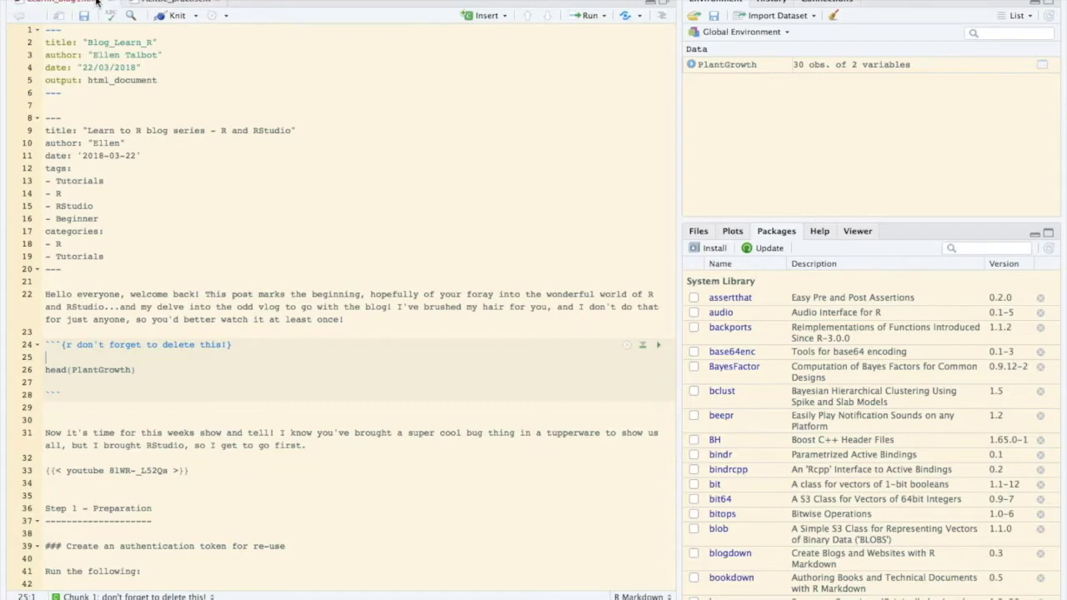
mouse_move(313, 270)
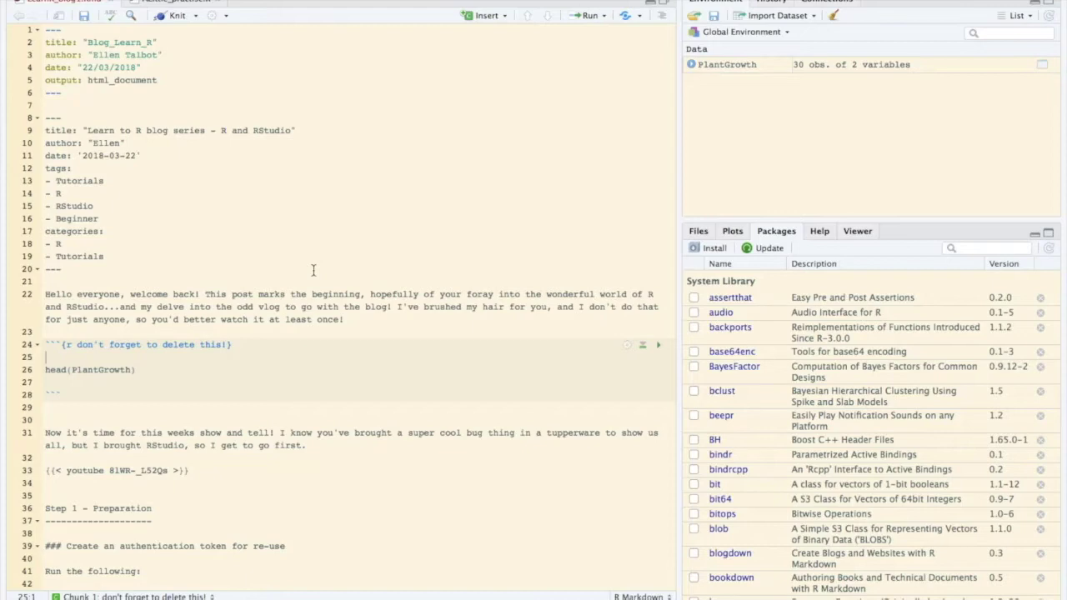
mouse_move(783, 112)
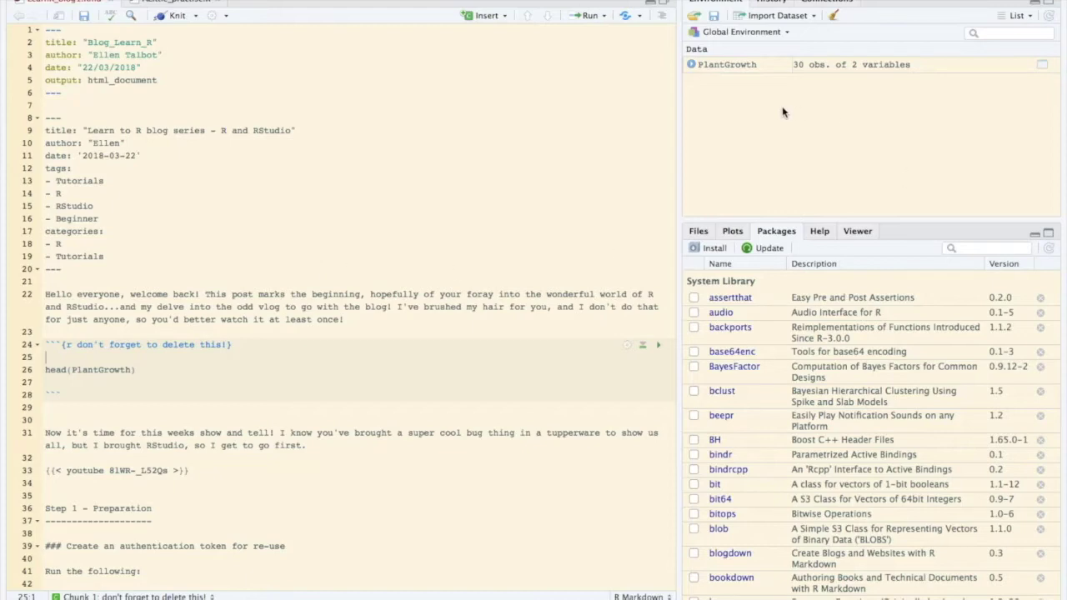
mouse_move(866, 144)
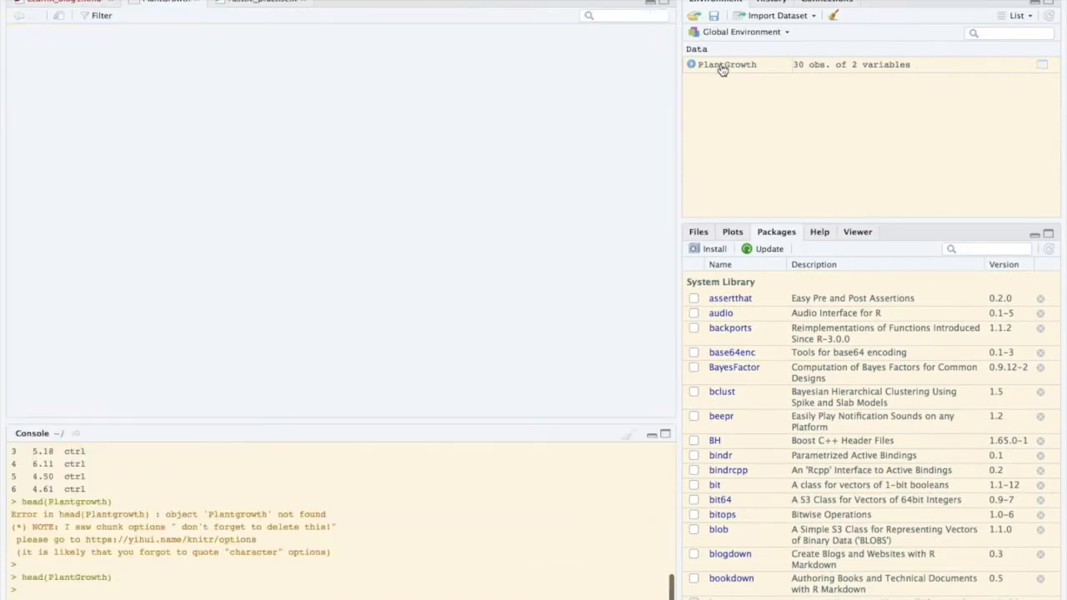
Open PlantGrowth in the data viewer and switch the Environment pane to Grid view.
left_click(727, 64)
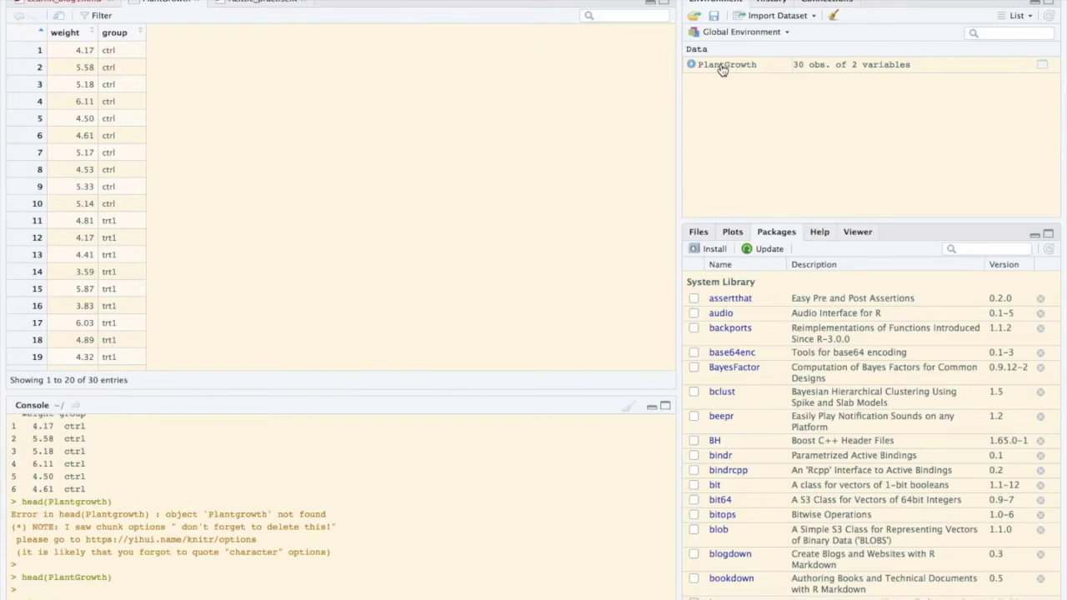
mouse_move(690, 66)
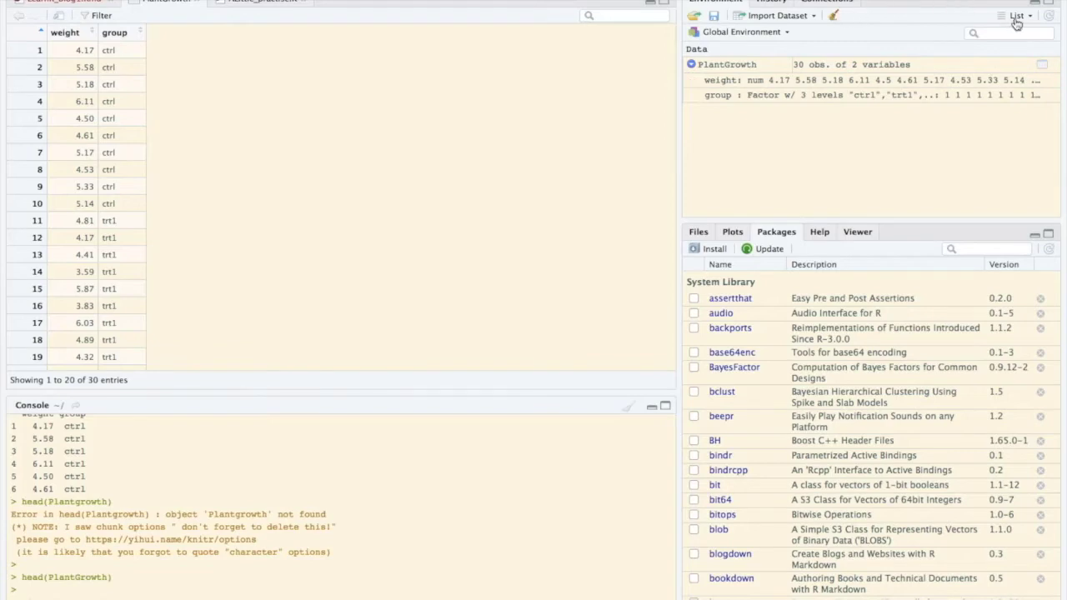
left_click(1016, 15)
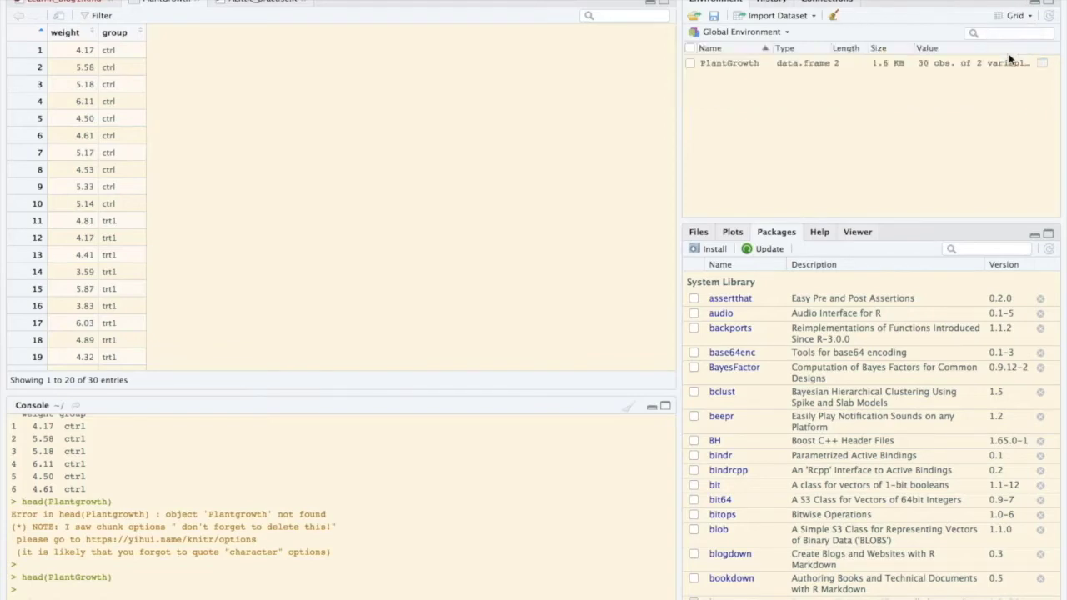
mouse_move(817, 71)
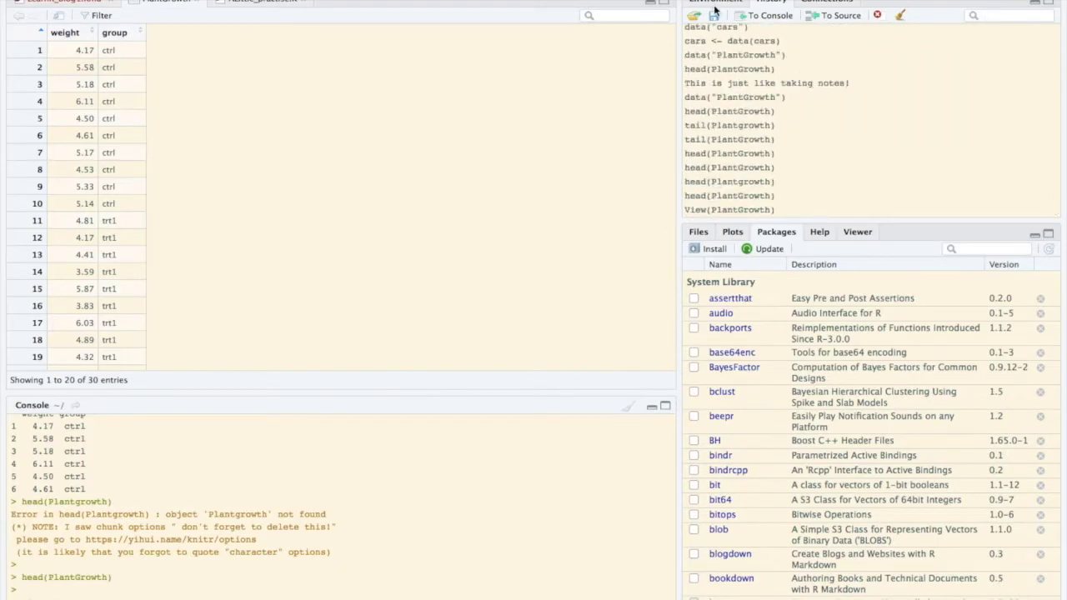
Return to the Environment objects table.
left_click(714, 2)
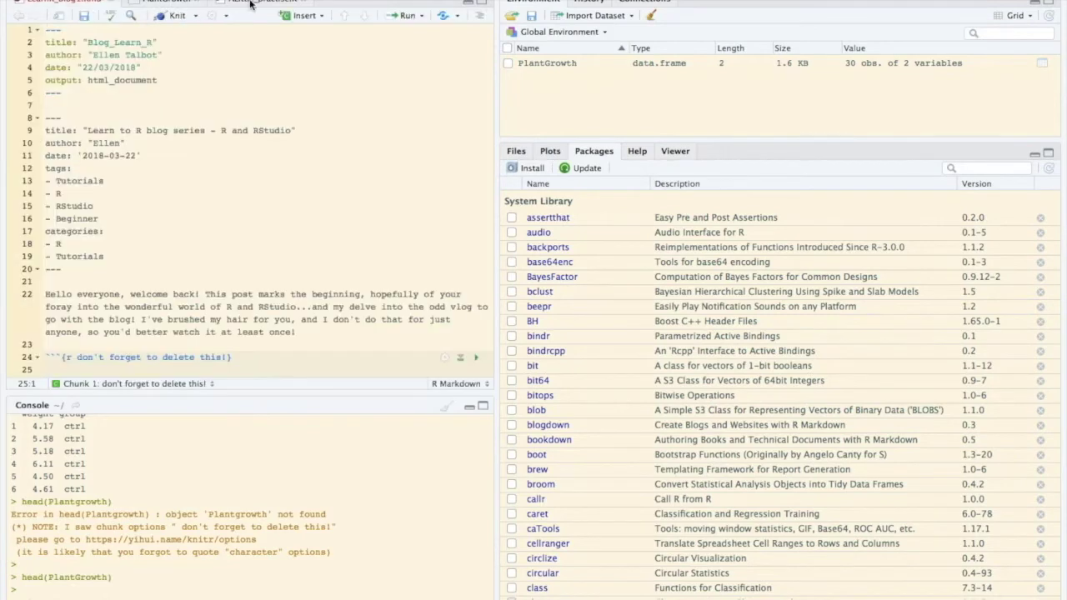
Browse the Files pane from the home folder into the Google_Drive PhD project folder.
left_click(515, 150)
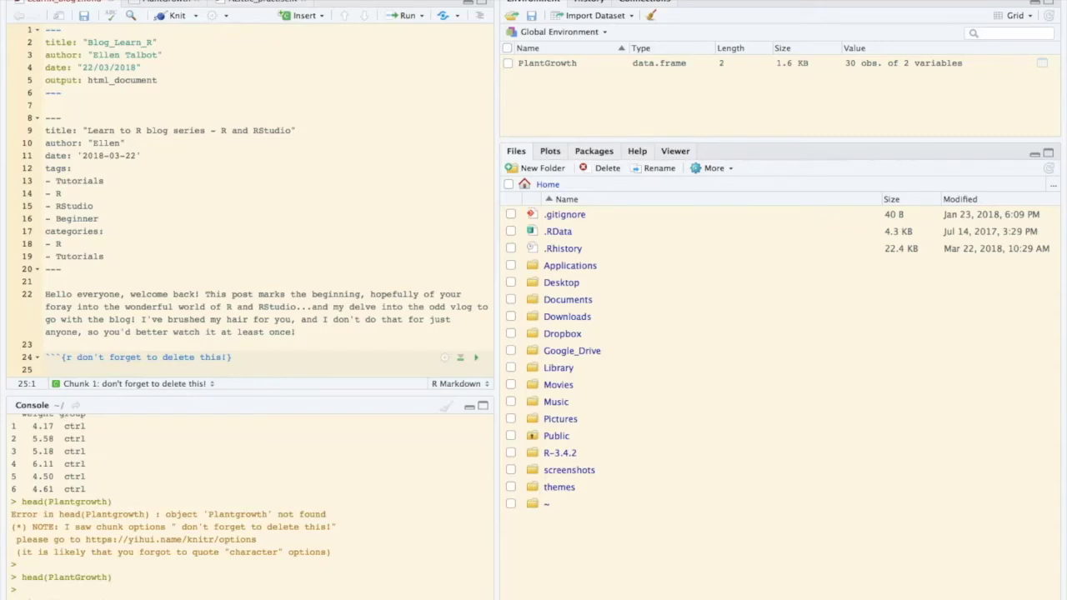
mouse_move(409, 481)
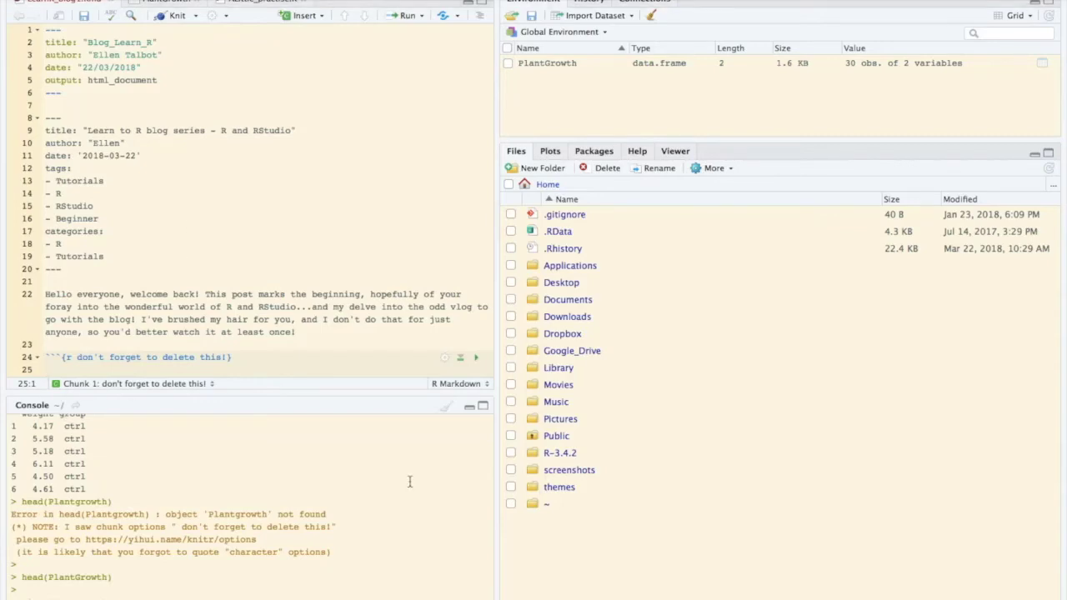
mouse_move(544, 365)
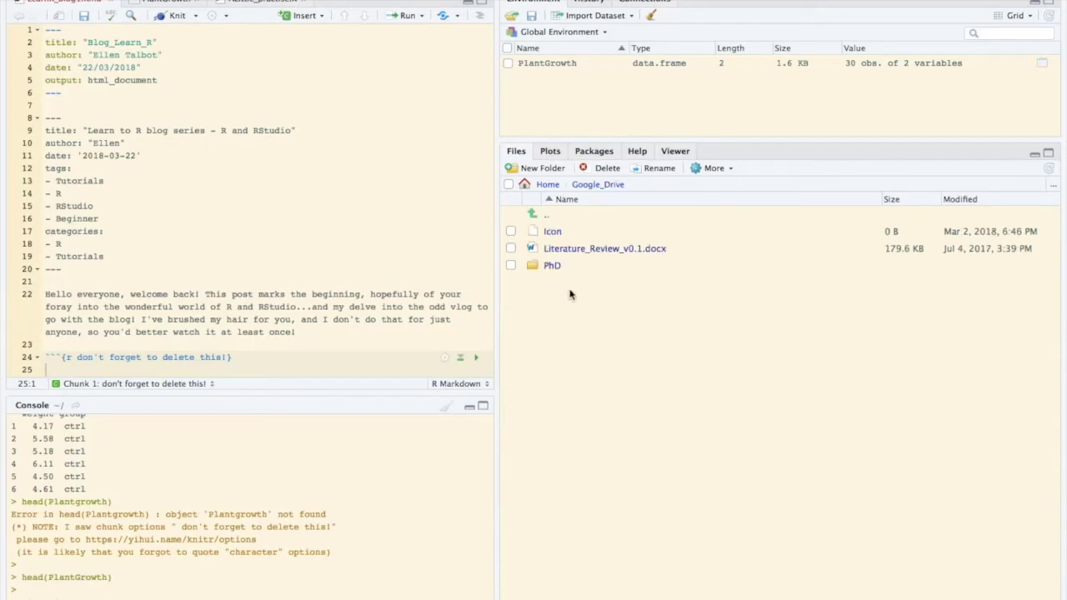
double_click(552, 265)
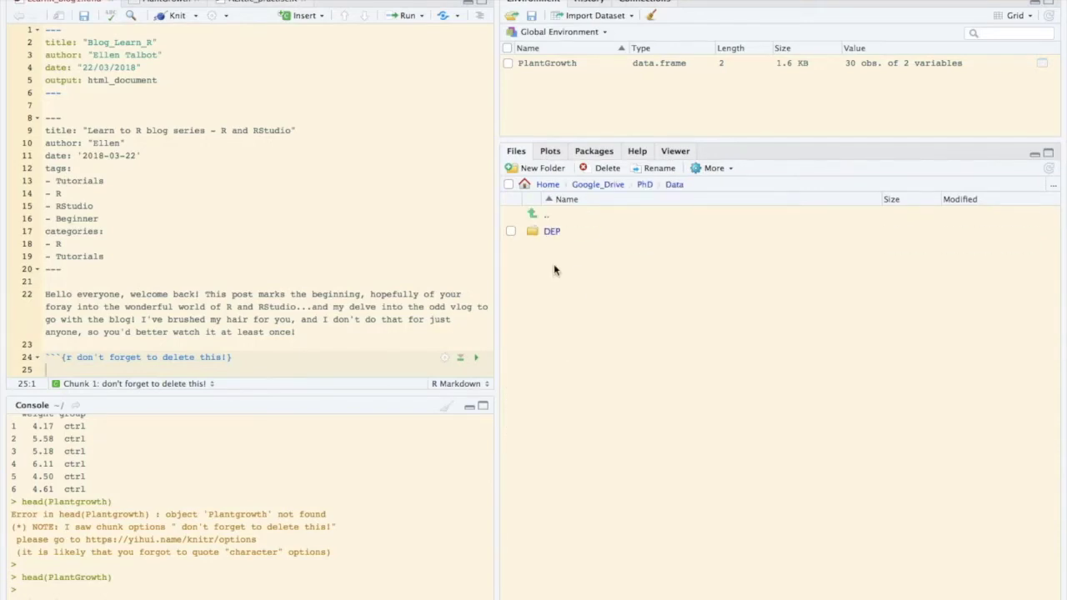
double_click(552, 231)
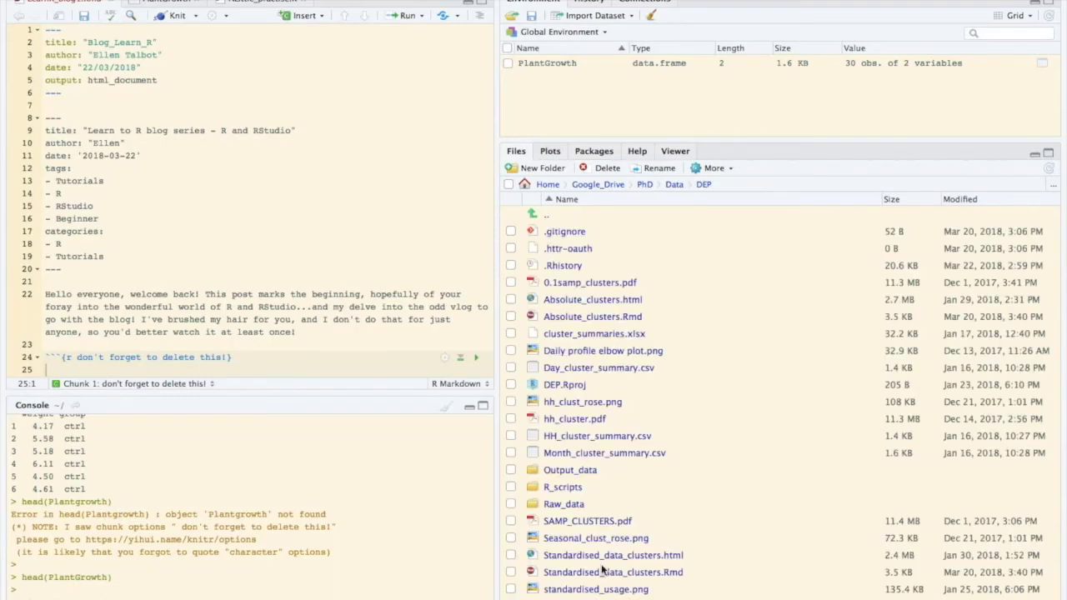
scroll("down", 3)
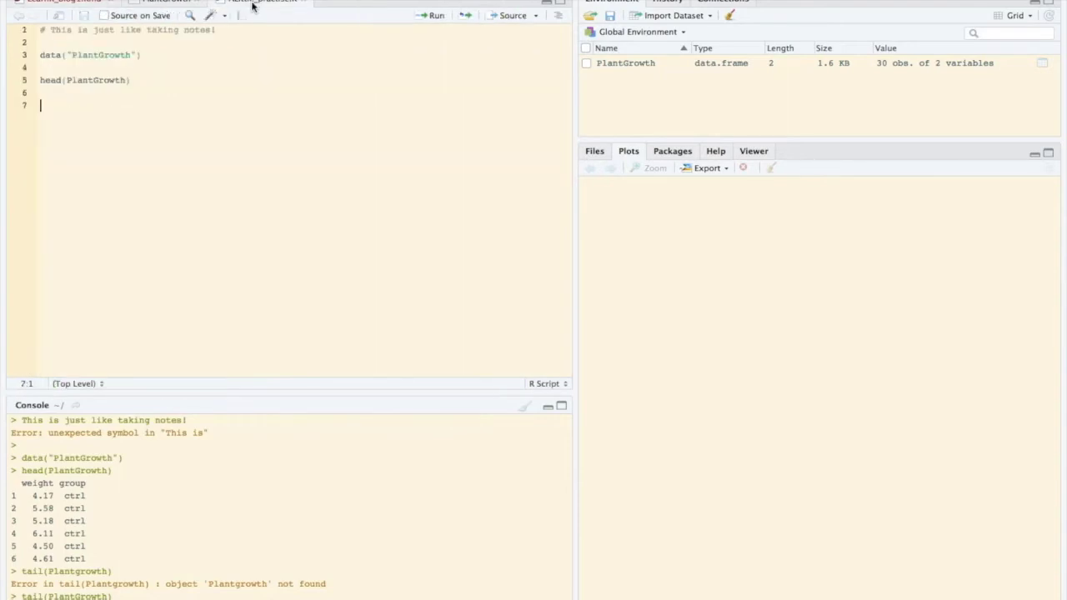
Plot hist(PlantGrowth$weight) from line 7, check Export options, then show installed packages.
type("hist(")
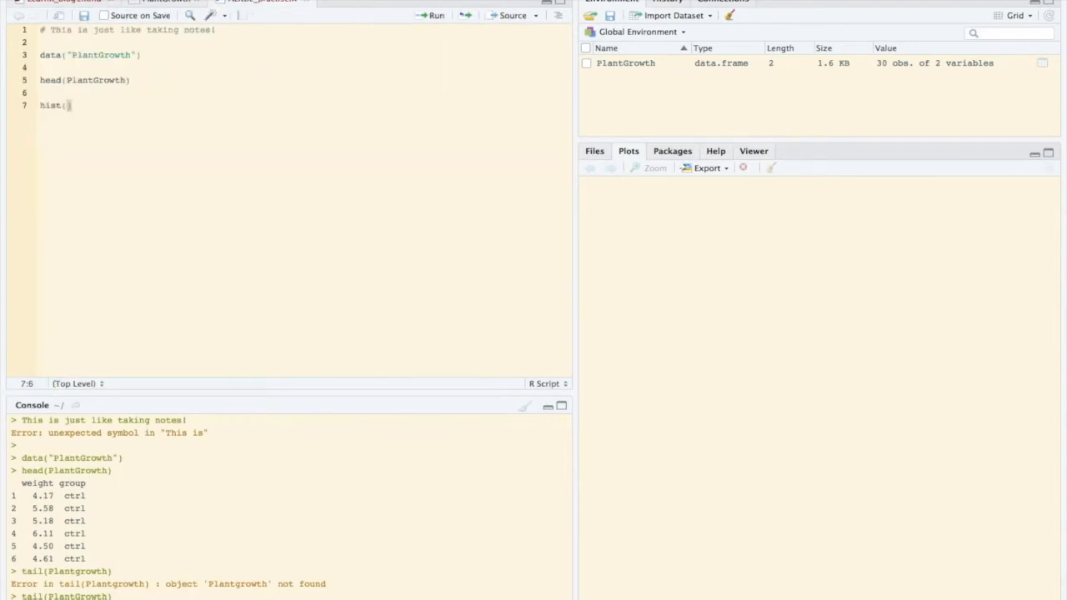
type("PlantGrowth")
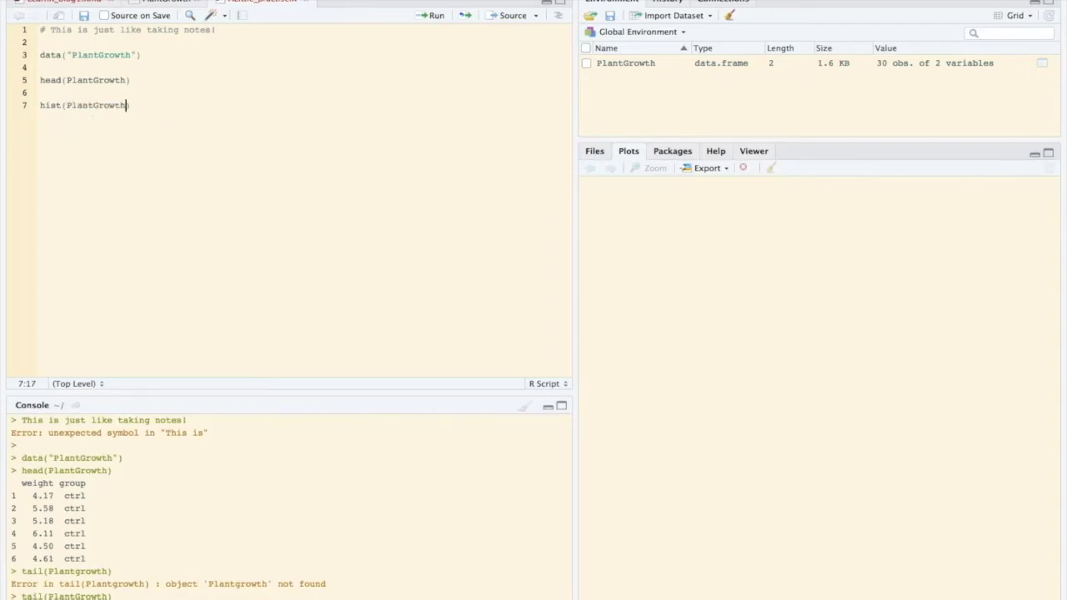
type("$weight")
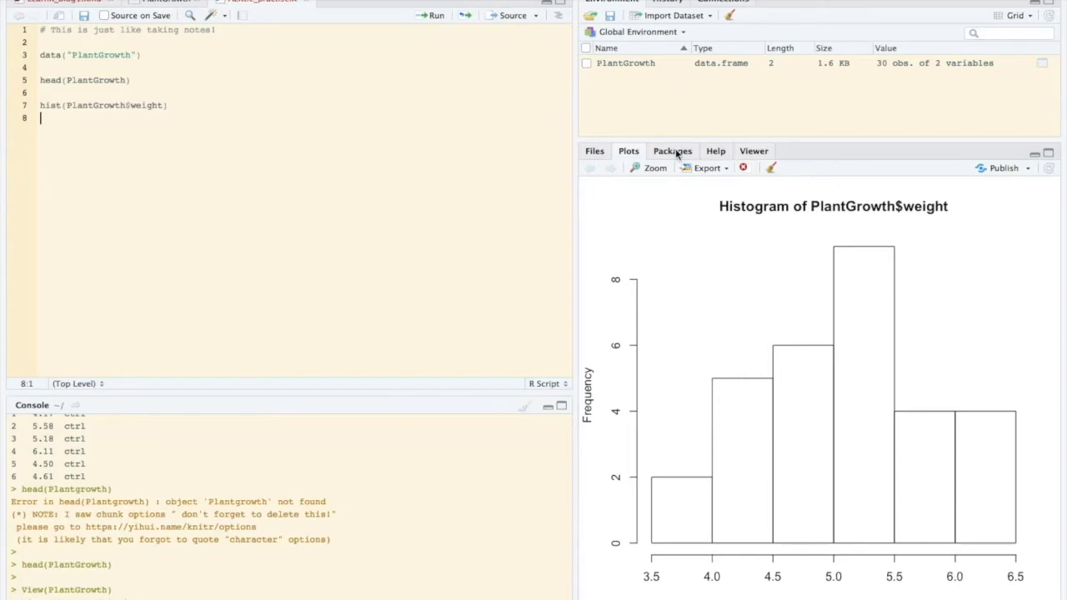
left_click(706, 167)
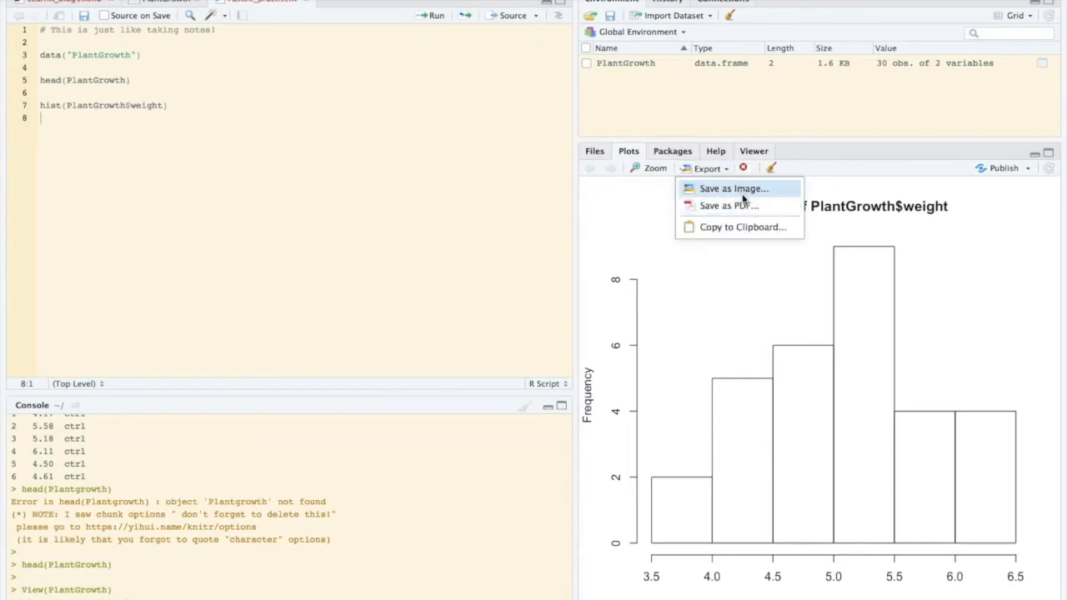
left_click(672, 150)
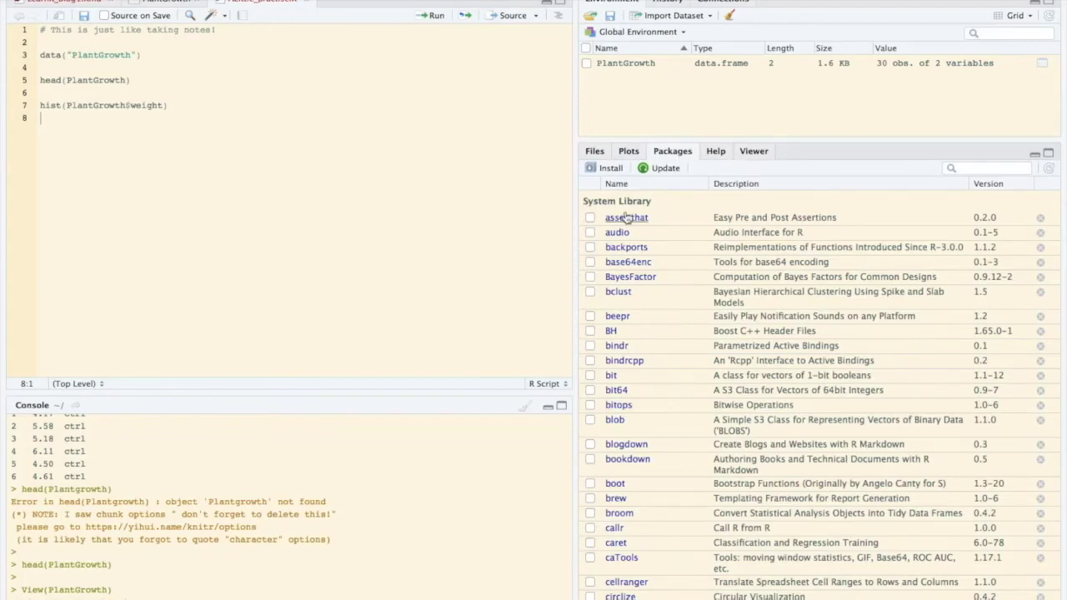
mouse_move(595, 218)
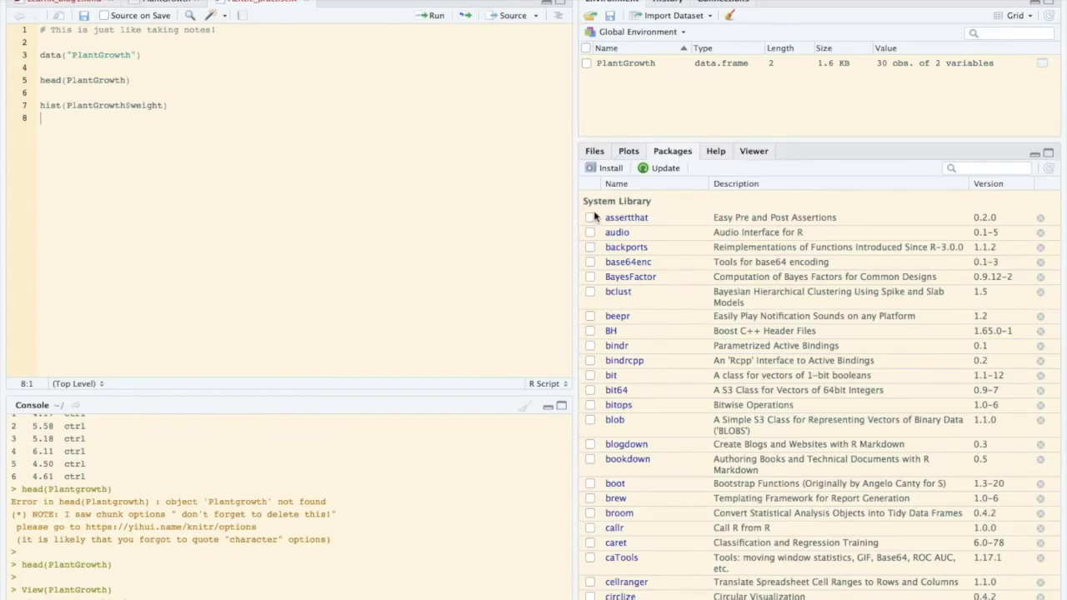
Load data.table from Packages, and add and run library(tidyverse) on script line 3.
scroll("down", 3)
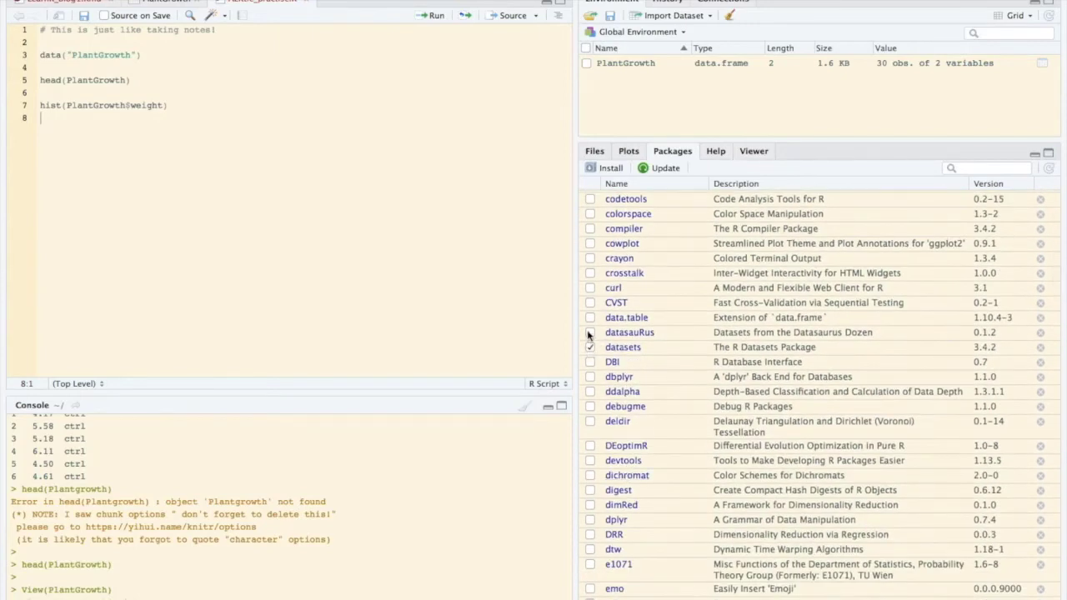
left_click(590, 318)
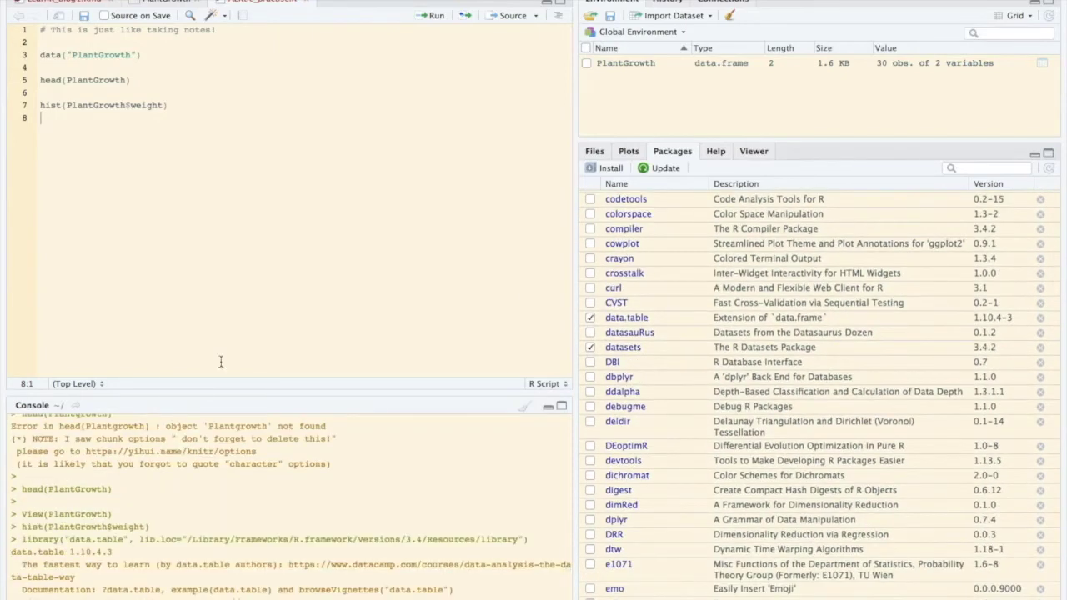
mouse_move(106, 175)
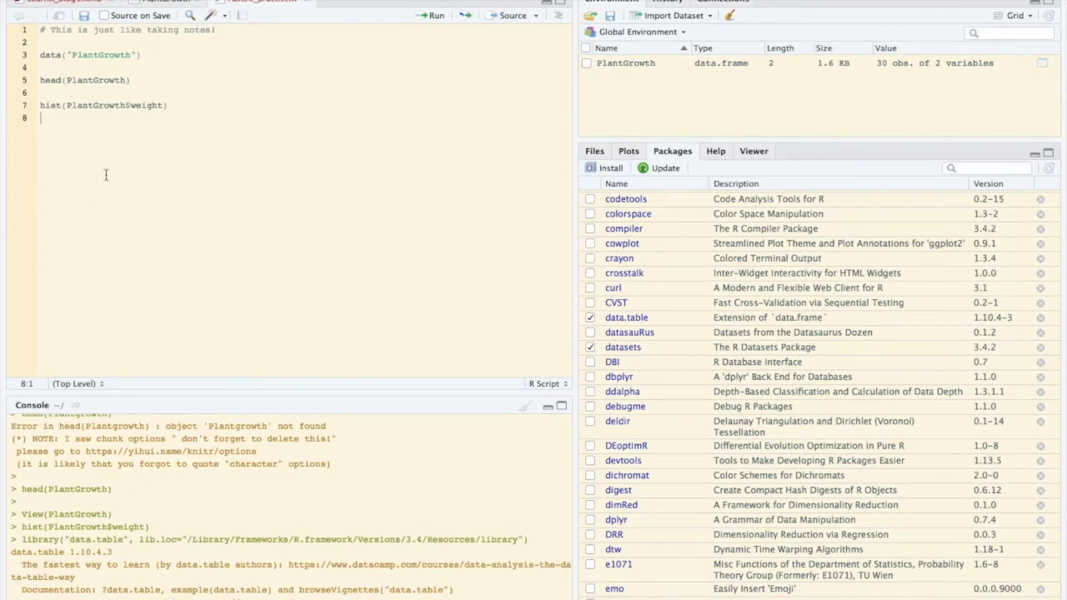
mouse_move(27, 71)
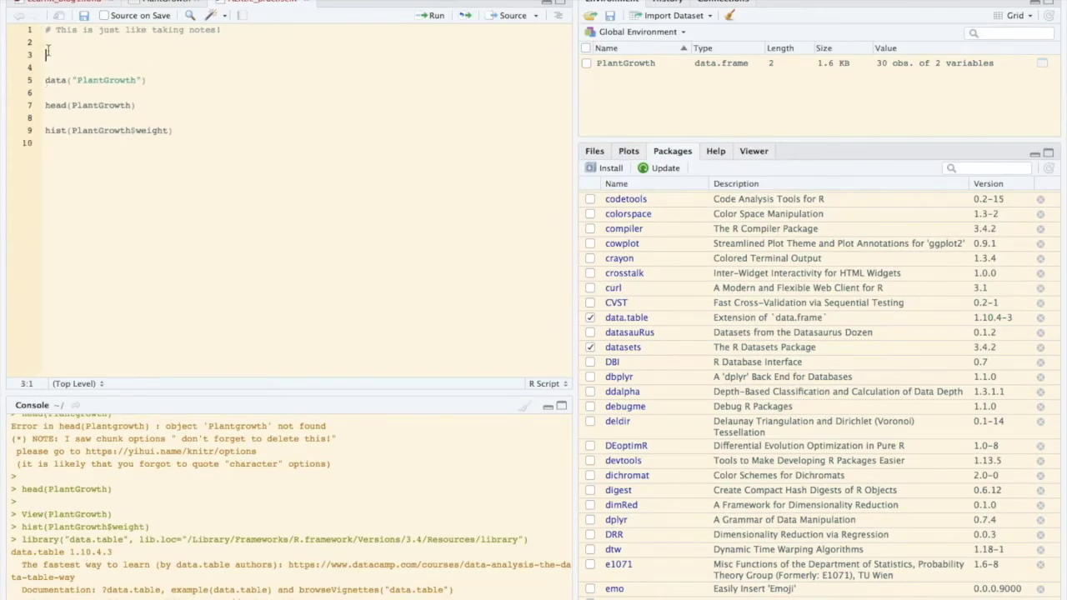
type("library(")
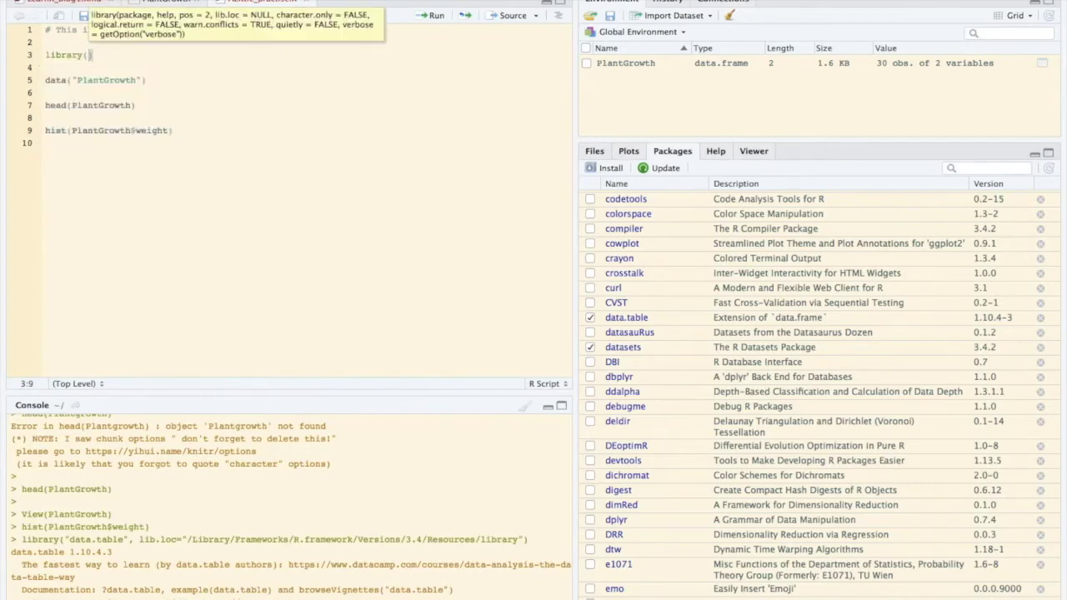
type("tid")
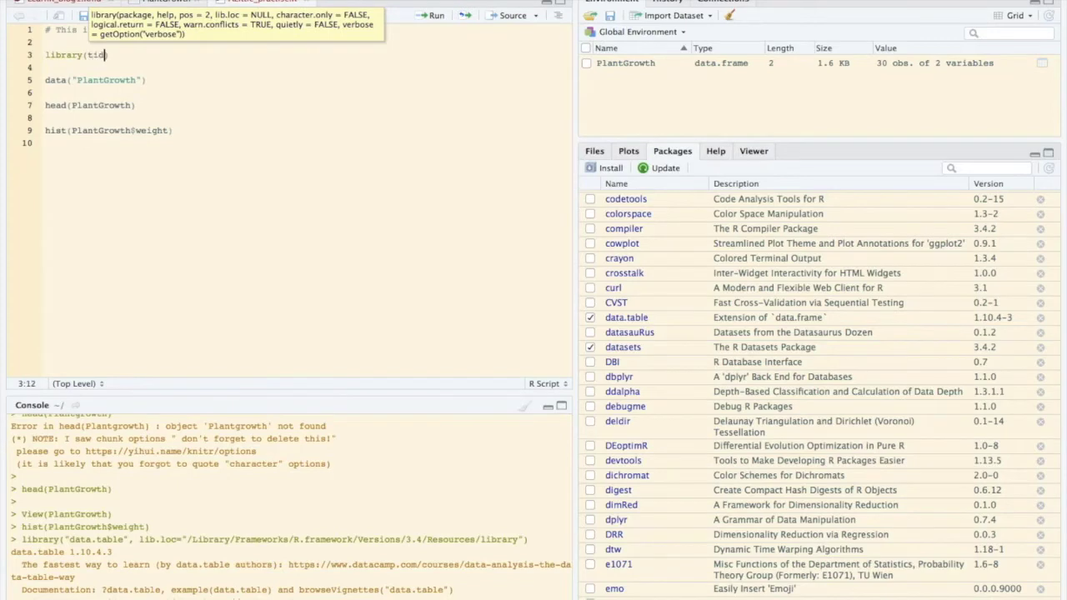
type("yverse)")
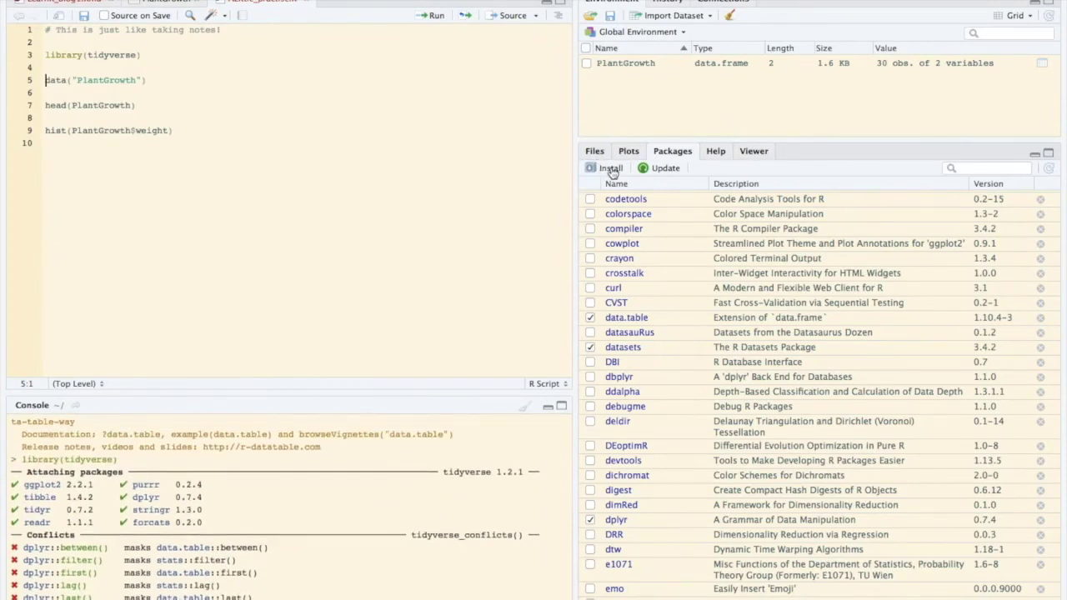
left_click(609, 168)
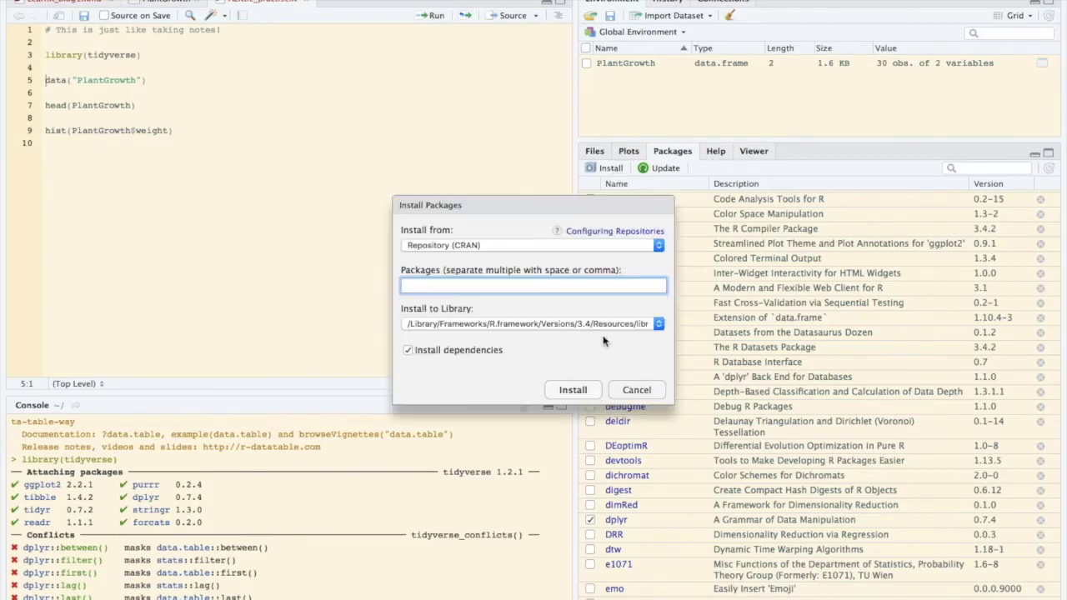
type("tidyverse")
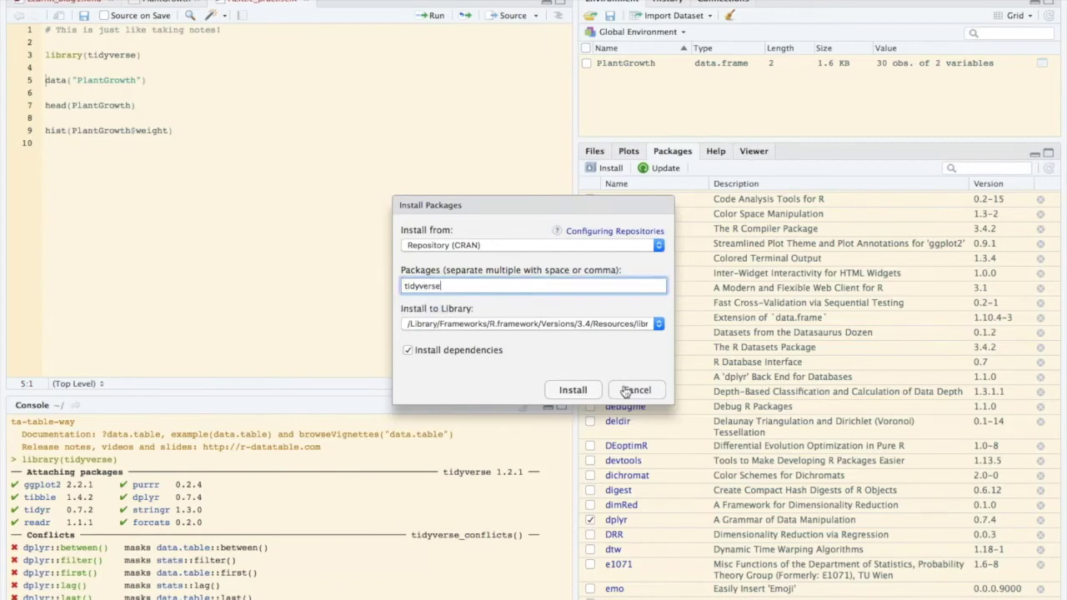
left_click(635, 390)
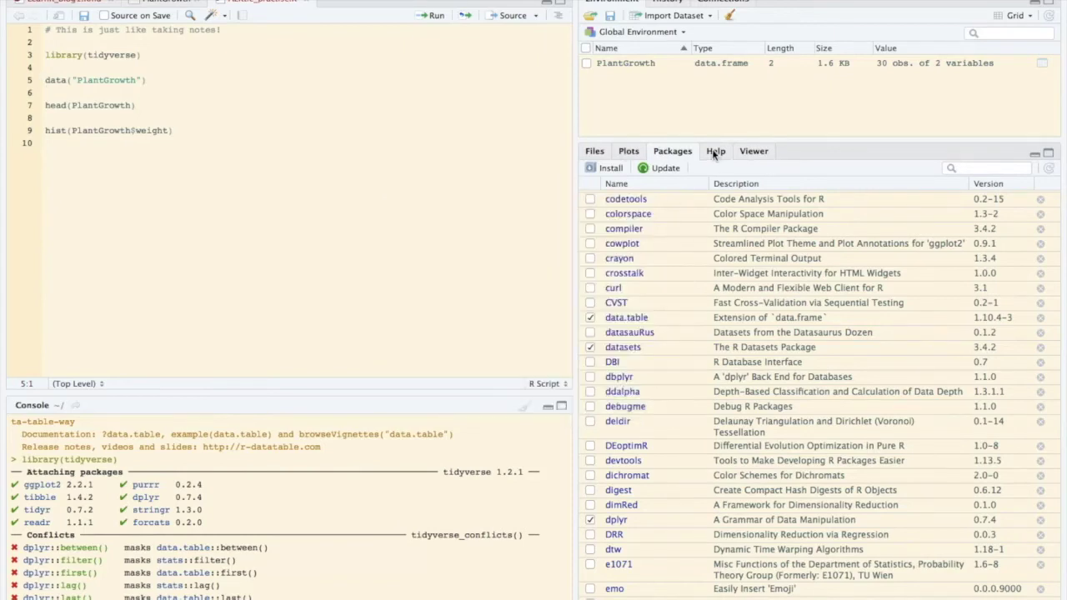
Read the ?dplyr and ?ggplot help pages down to ggplot's Examples, then show the Viewer.
left_click(715, 151)
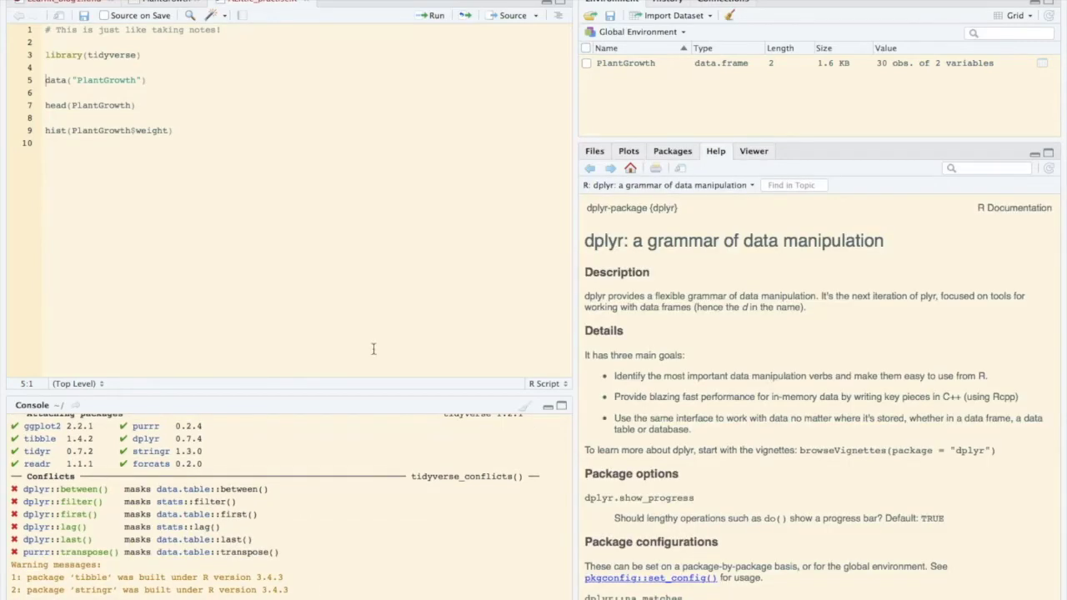
scroll("down", 3)
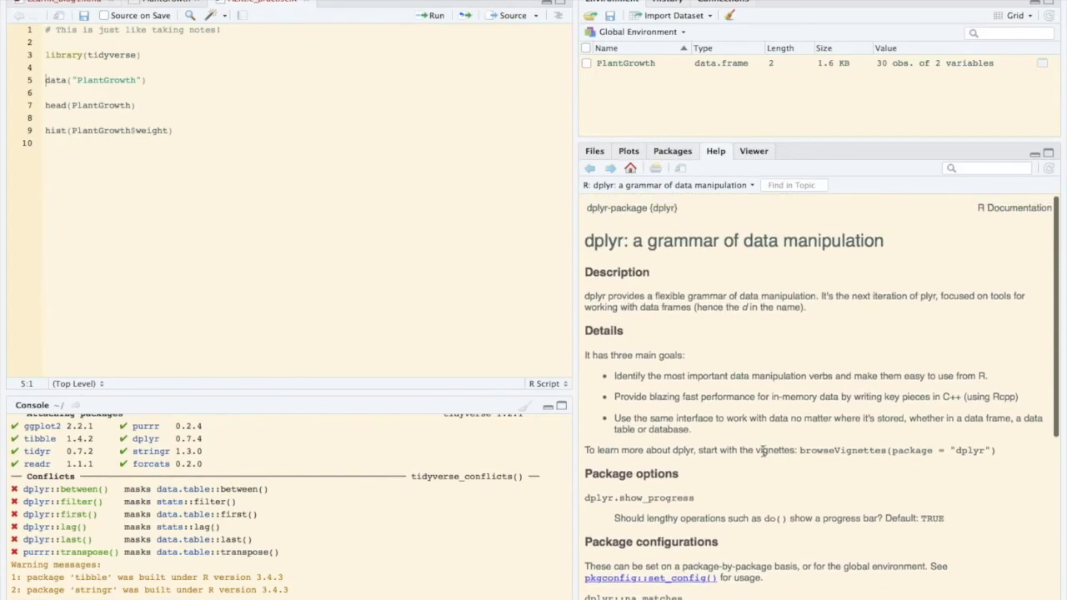
mouse_move(760, 451)
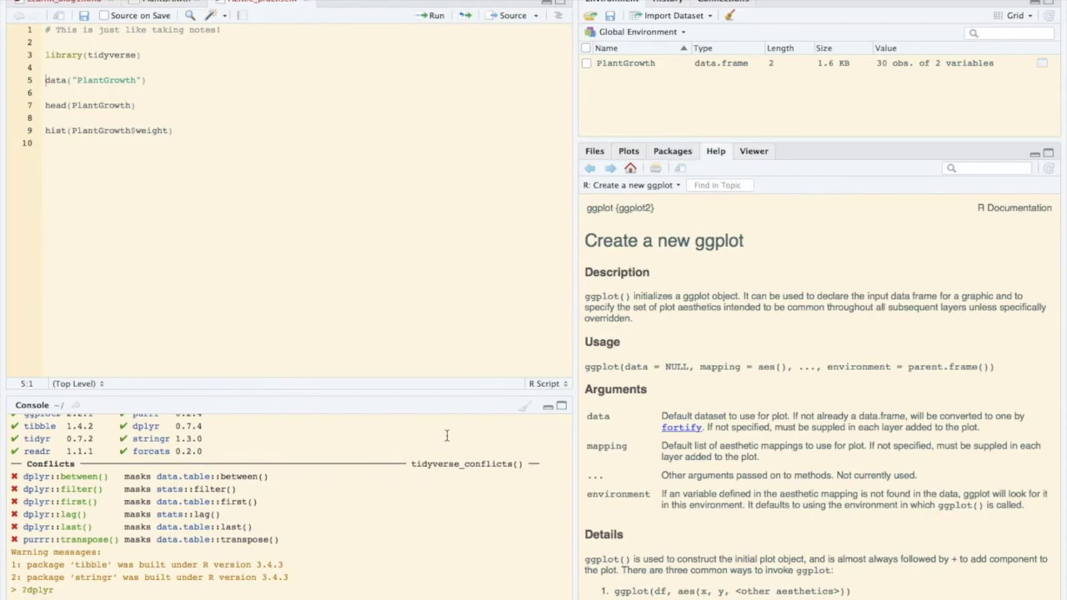
scroll("down", 3)
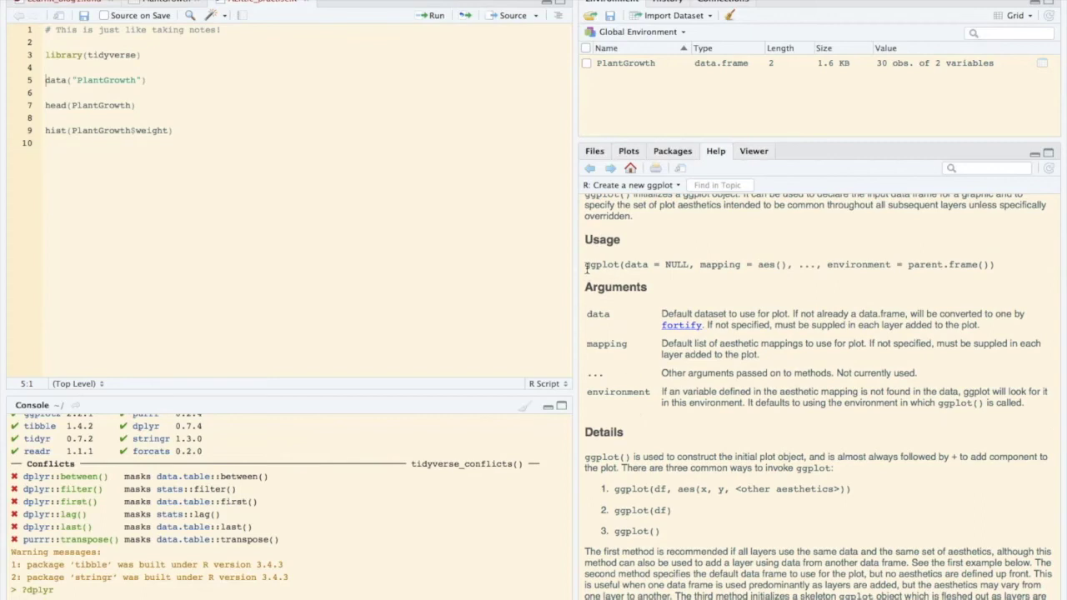
scroll("down", 3)
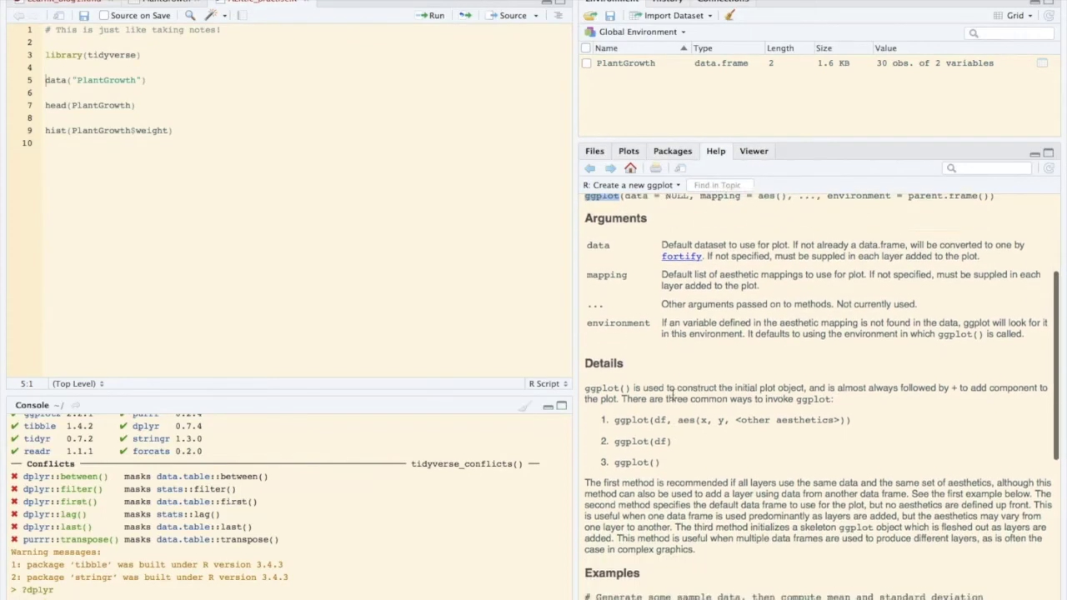
scroll("down", 3)
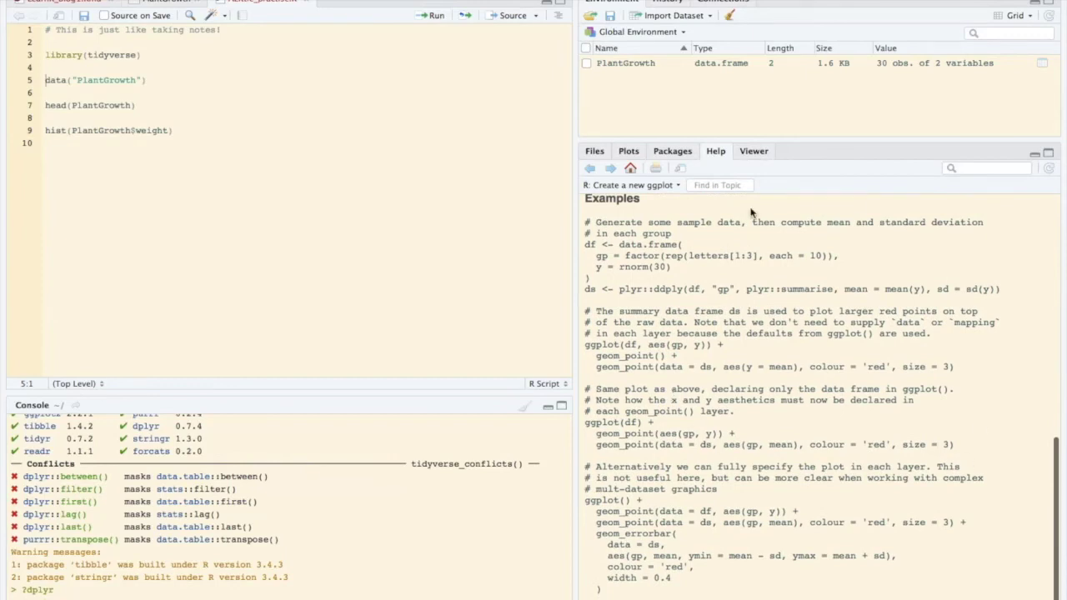
mouse_move(581, 314)
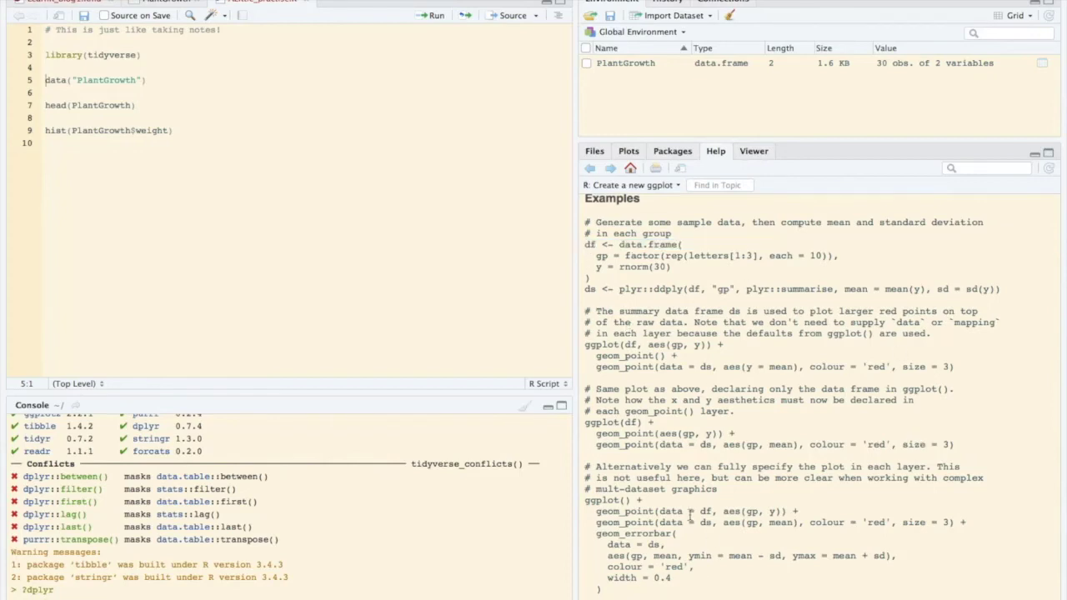
left_click(753, 151)
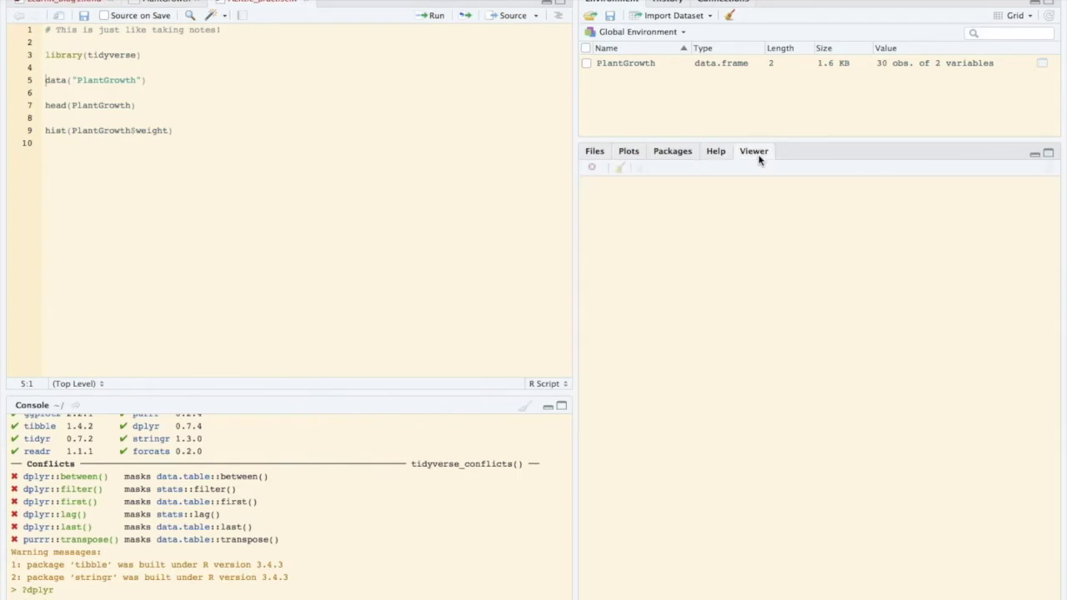